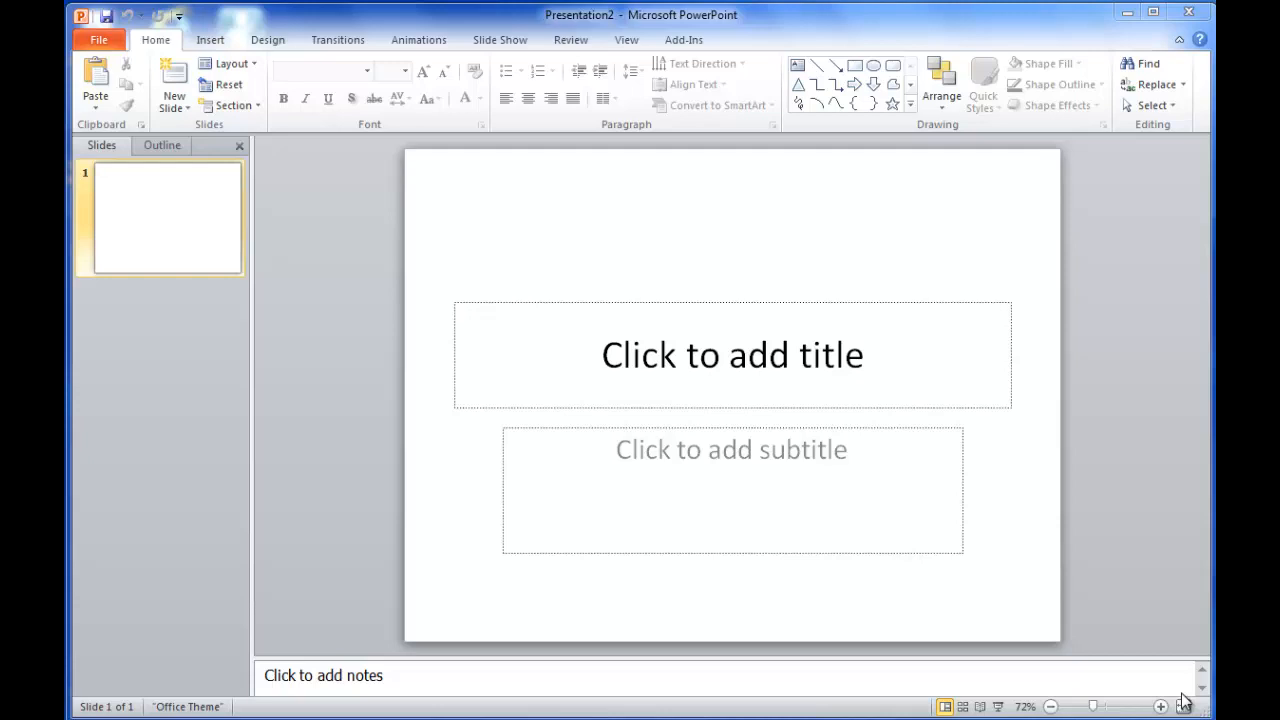
{"action": "mouse_move", "coordinate": [1175, 703]}
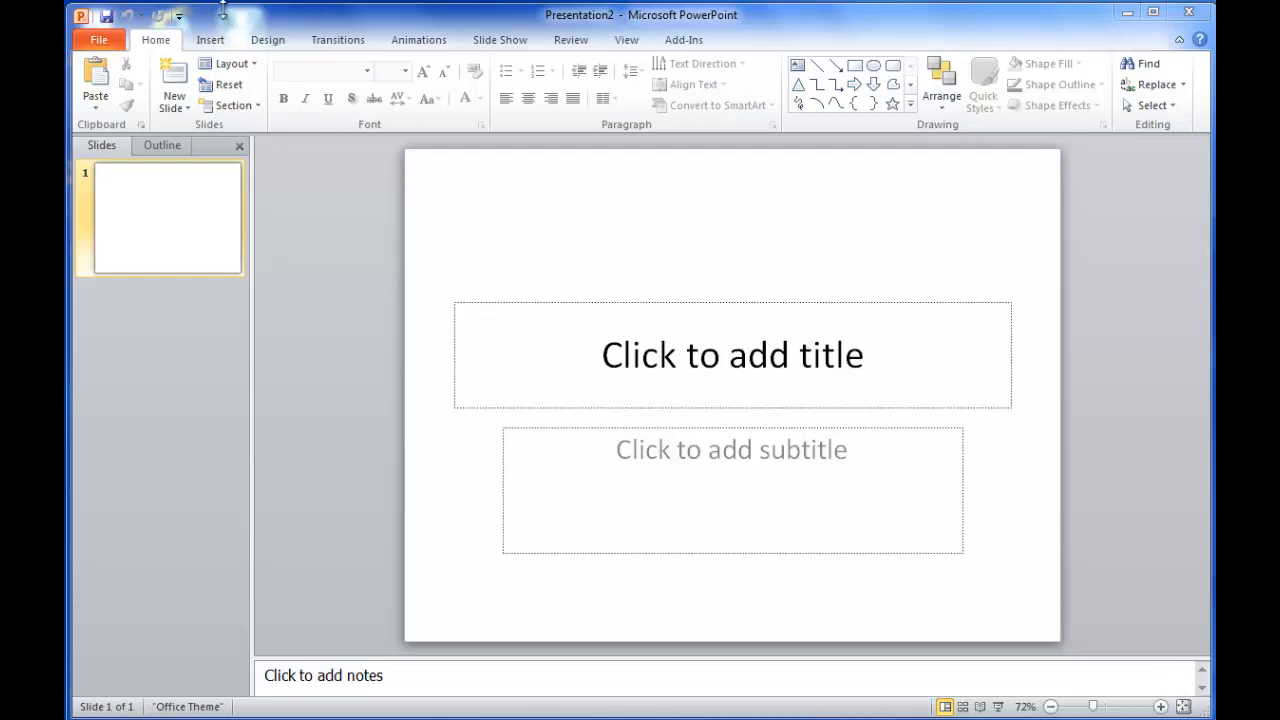
{"action": "mouse_move", "coordinate": [248, 46]}
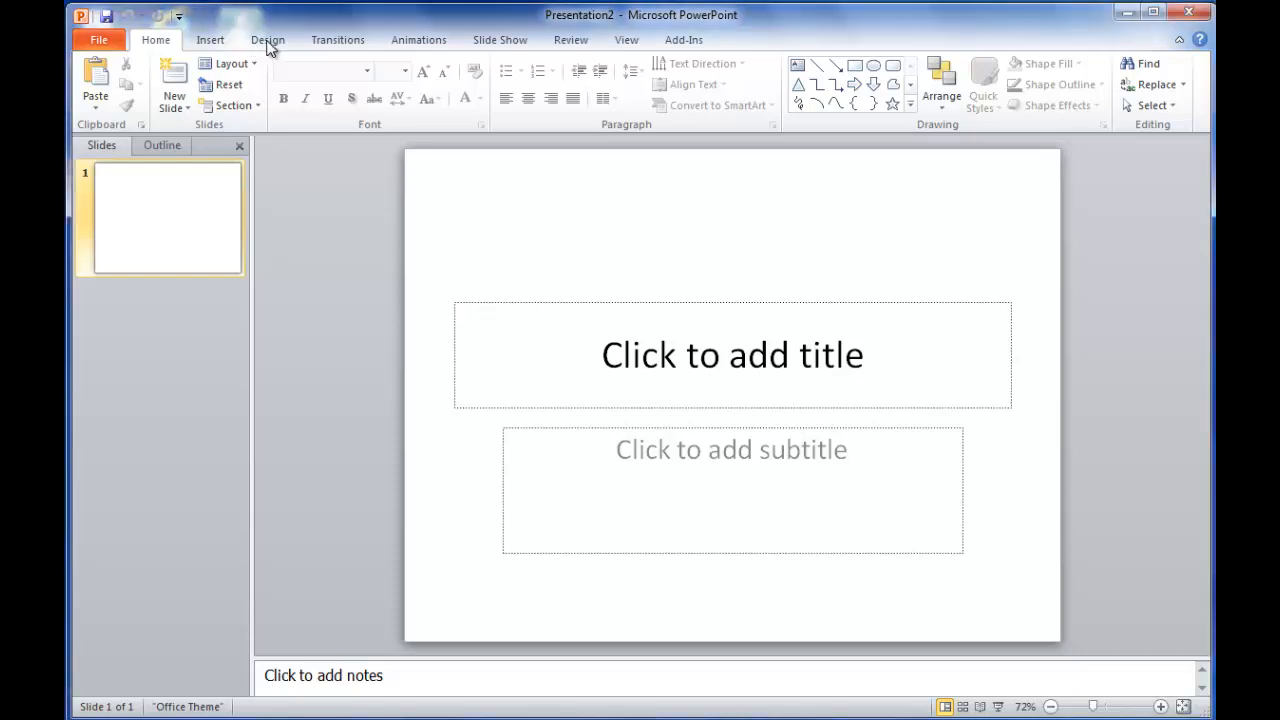
- Set a custom slide size of 36 × 36 inches in Page Setup
{"action": "left_click", "coordinate": [267, 40]}
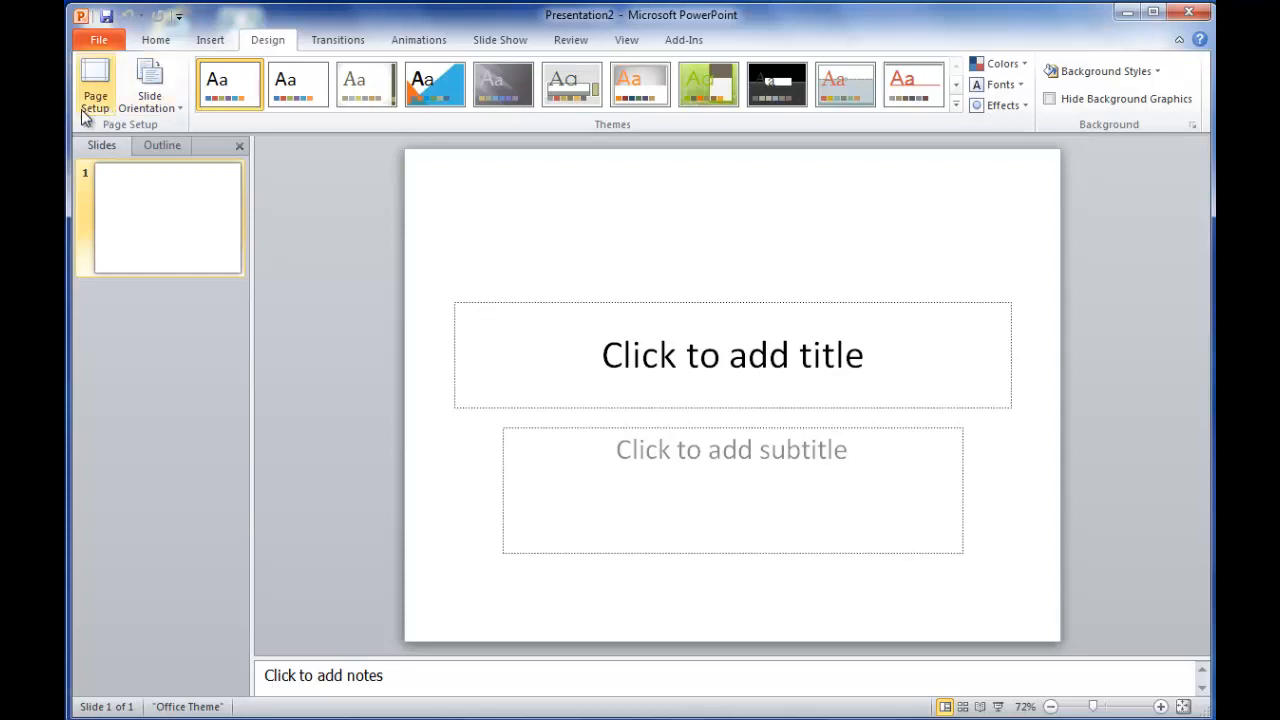
{"action": "left_click", "coordinate": [90, 85]}
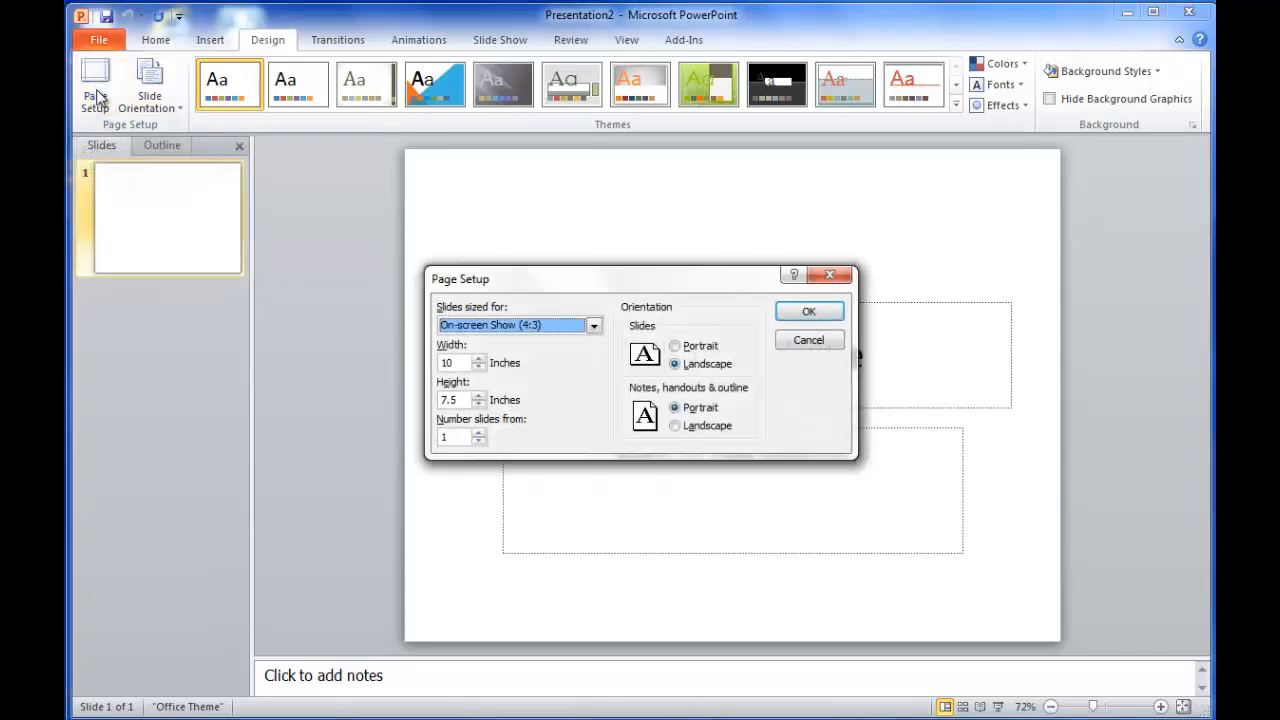
{"action": "left_click", "coordinate": [452, 362]}
{"action": "type", "text": "36"}
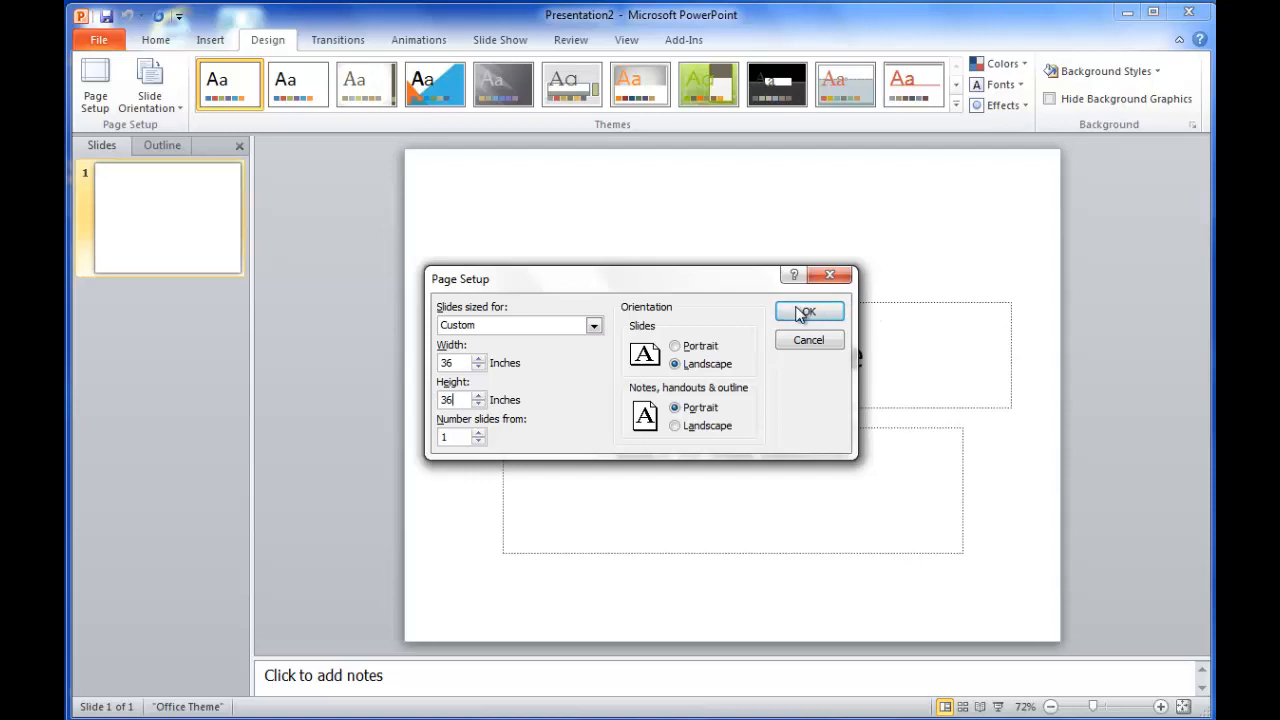
{"action": "left_click", "coordinate": [808, 311]}
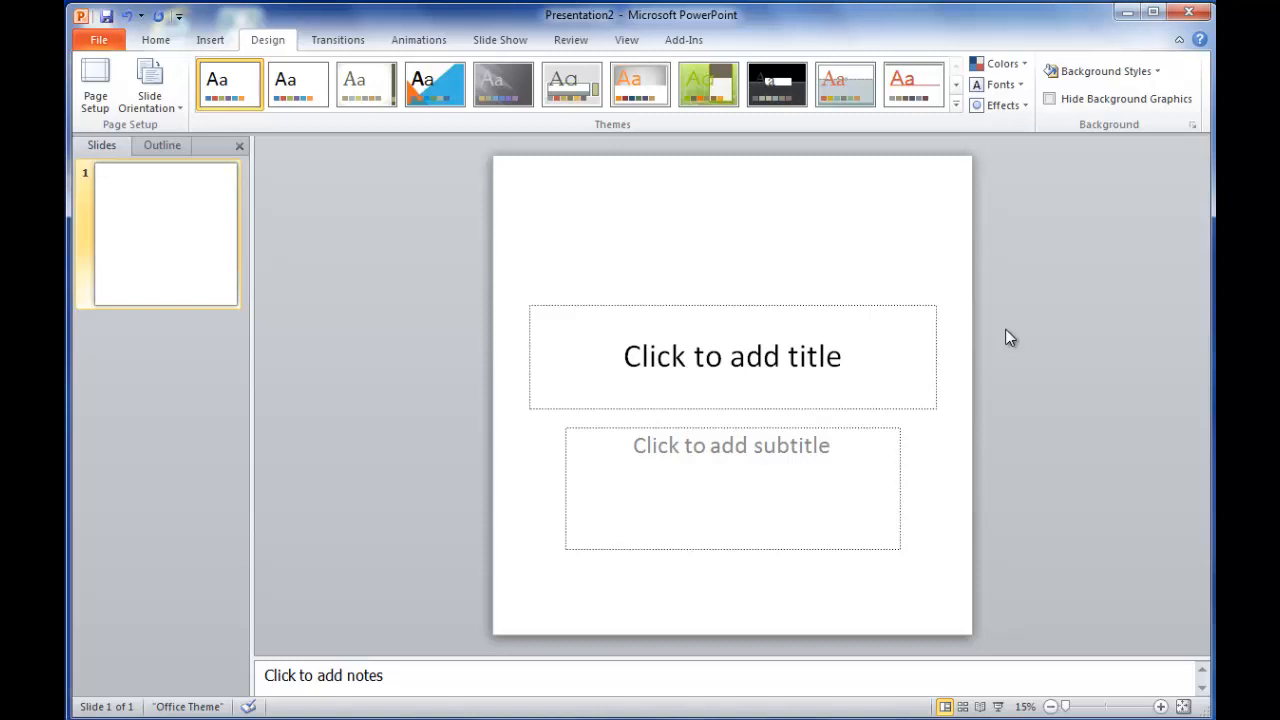
{"action": "mouse_move", "coordinate": [560, 572]}
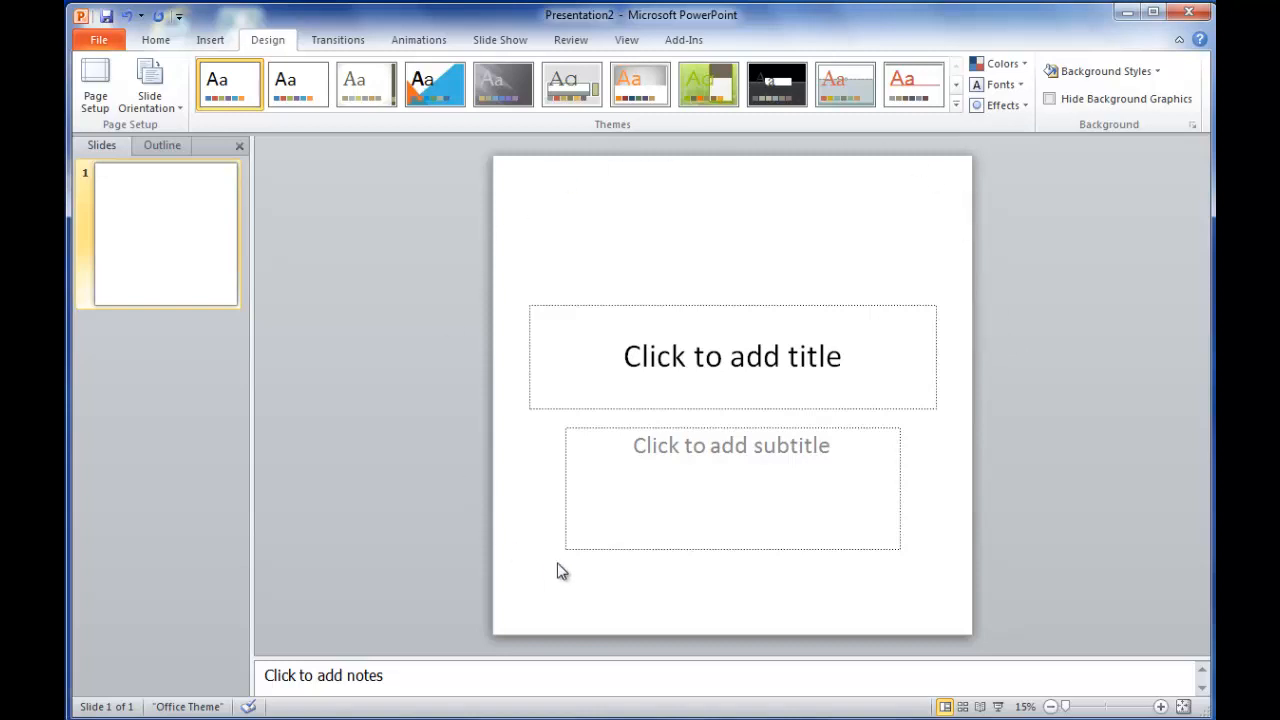
{"action": "mouse_move", "coordinate": [1048, 336]}
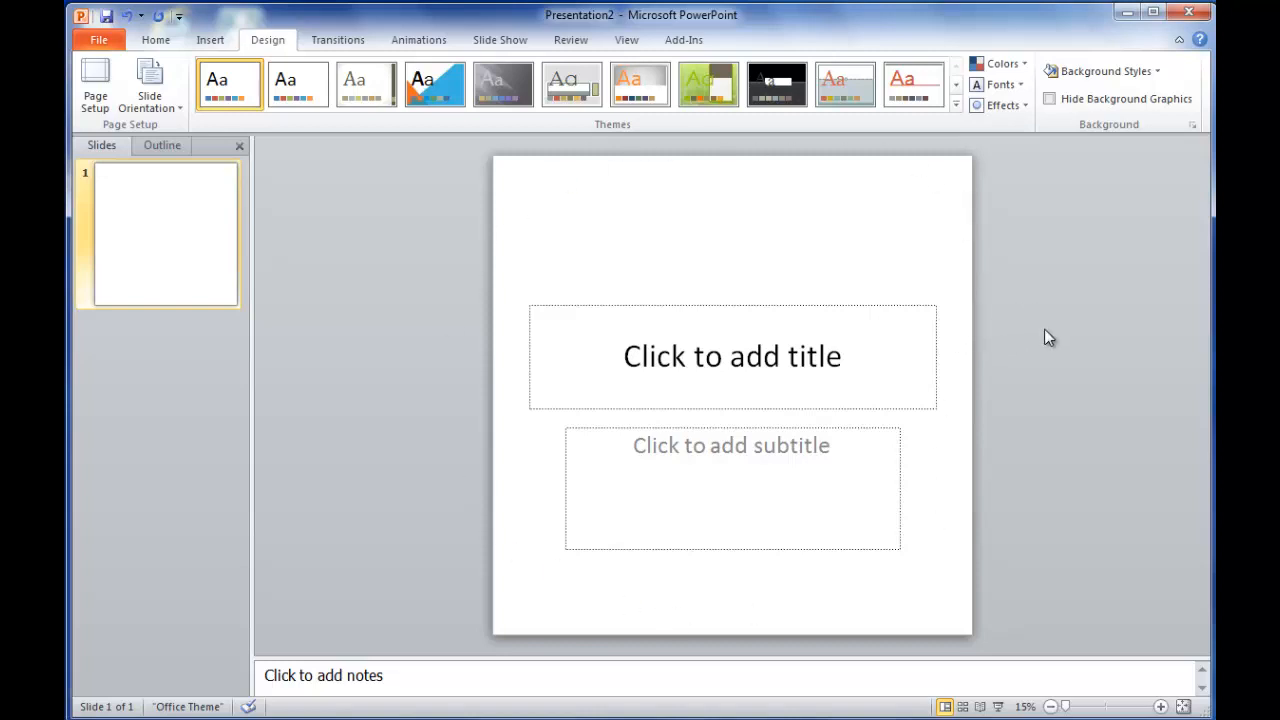
{"action": "mouse_move", "coordinate": [912, 236]}
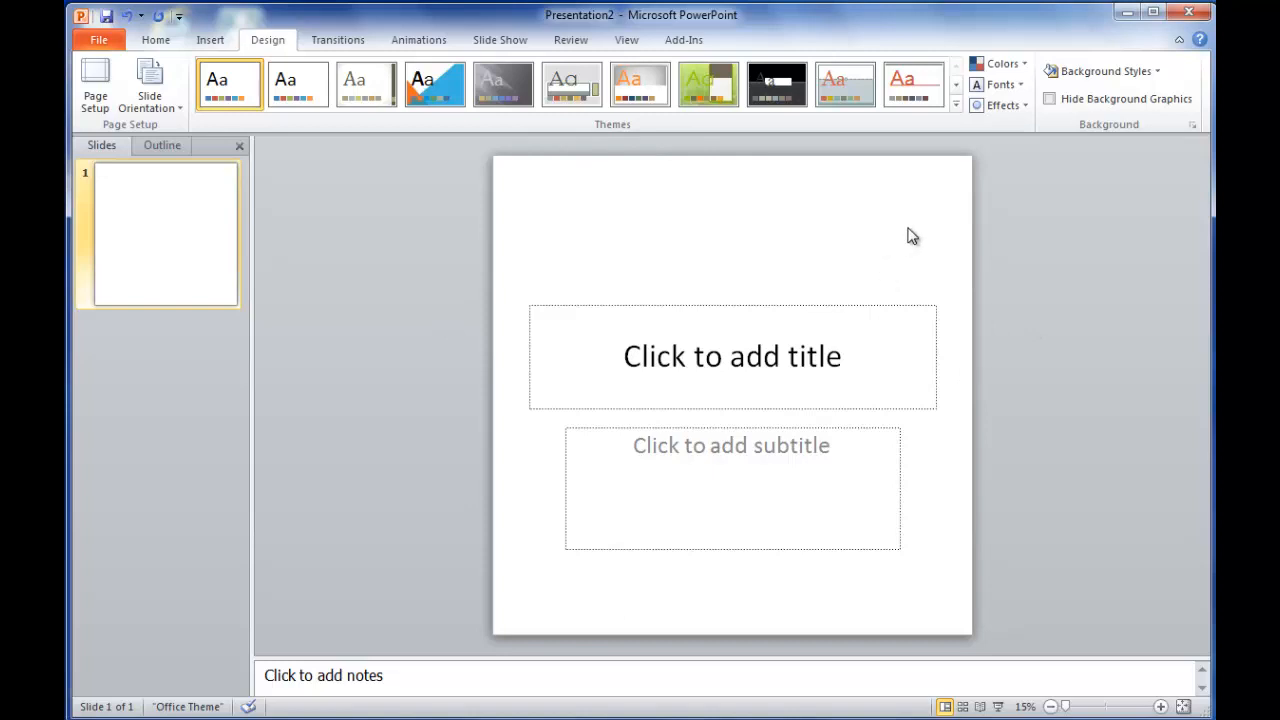
{"action": "mouse_move", "coordinate": [956, 104]}
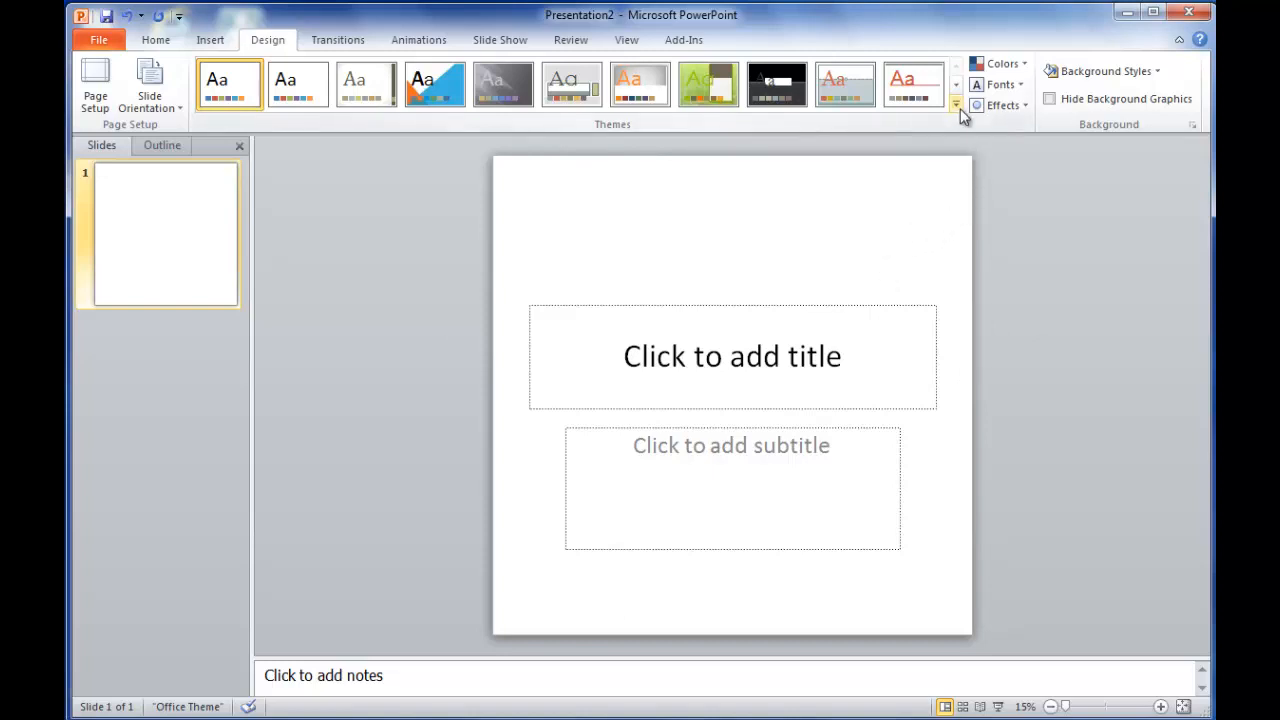
- Apply the orange Summer theme from Office.com and show the theme colour schemes
{"action": "left_click", "coordinate": [956, 104]}
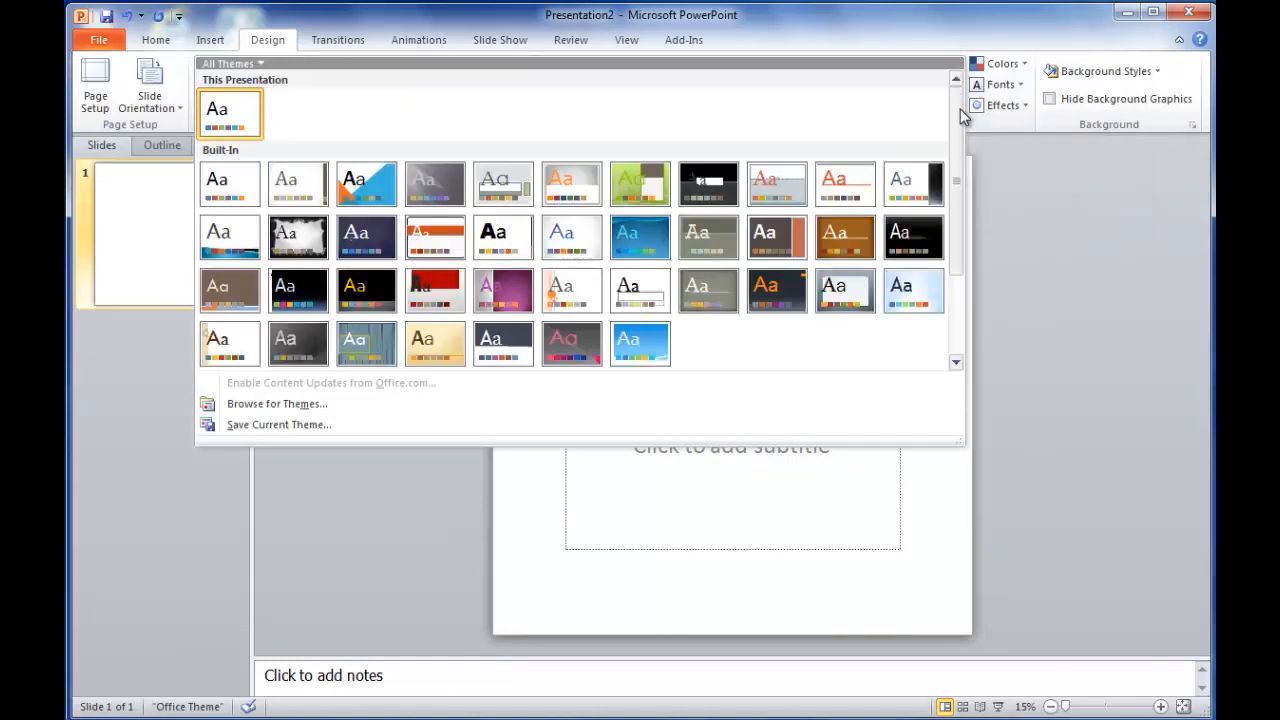
{"action": "mouse_move", "coordinate": [959, 150]}
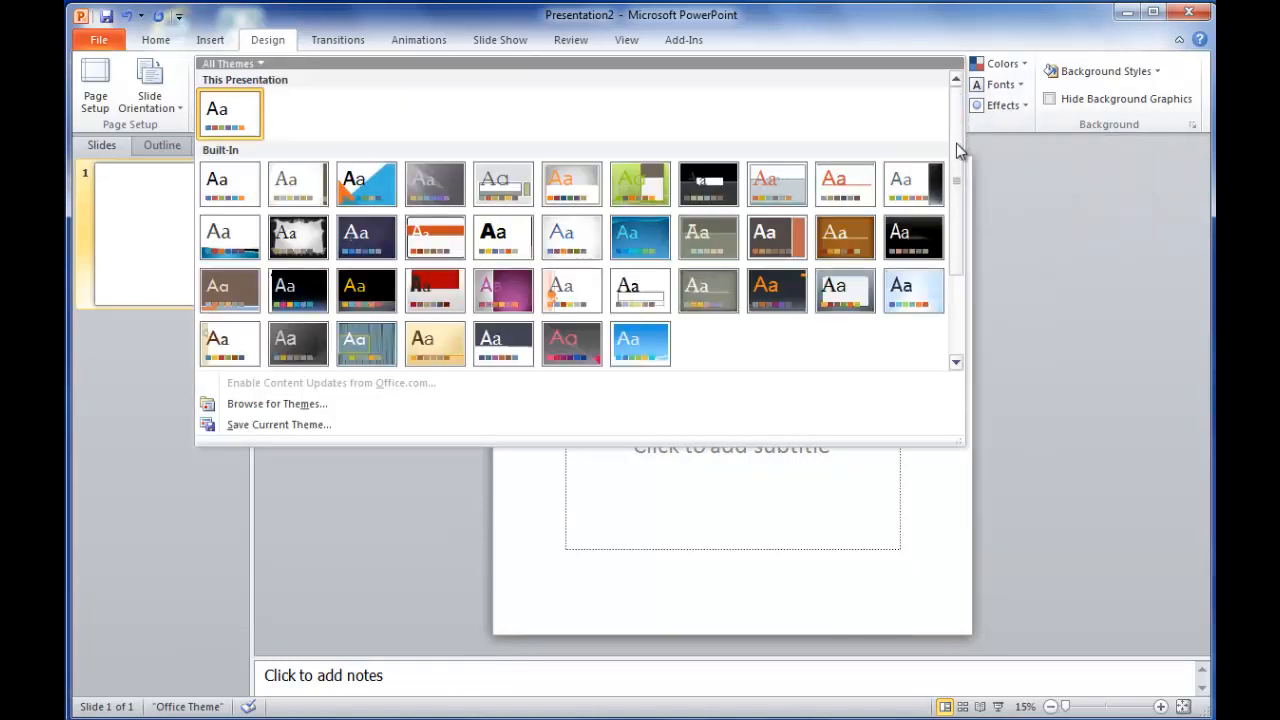
{"action": "scroll", "scroll_direction": "down", "scroll_amount": 3}
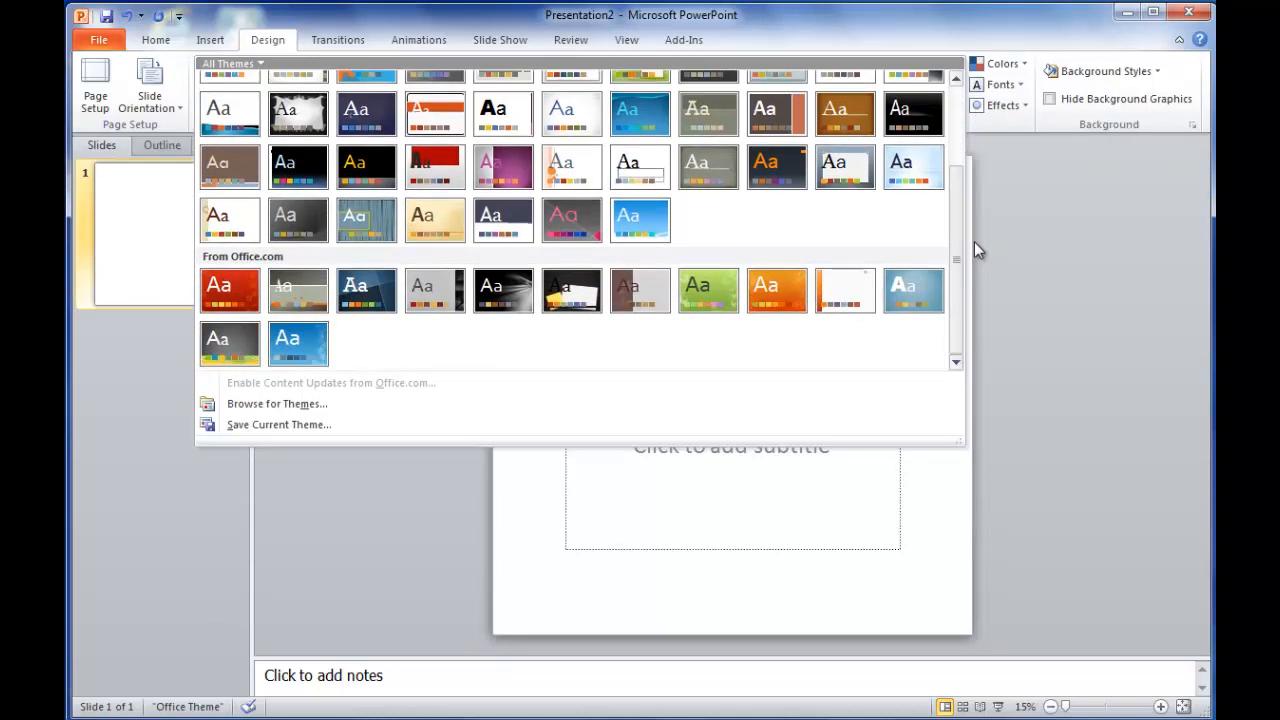
{"action": "mouse_move", "coordinate": [777, 290]}
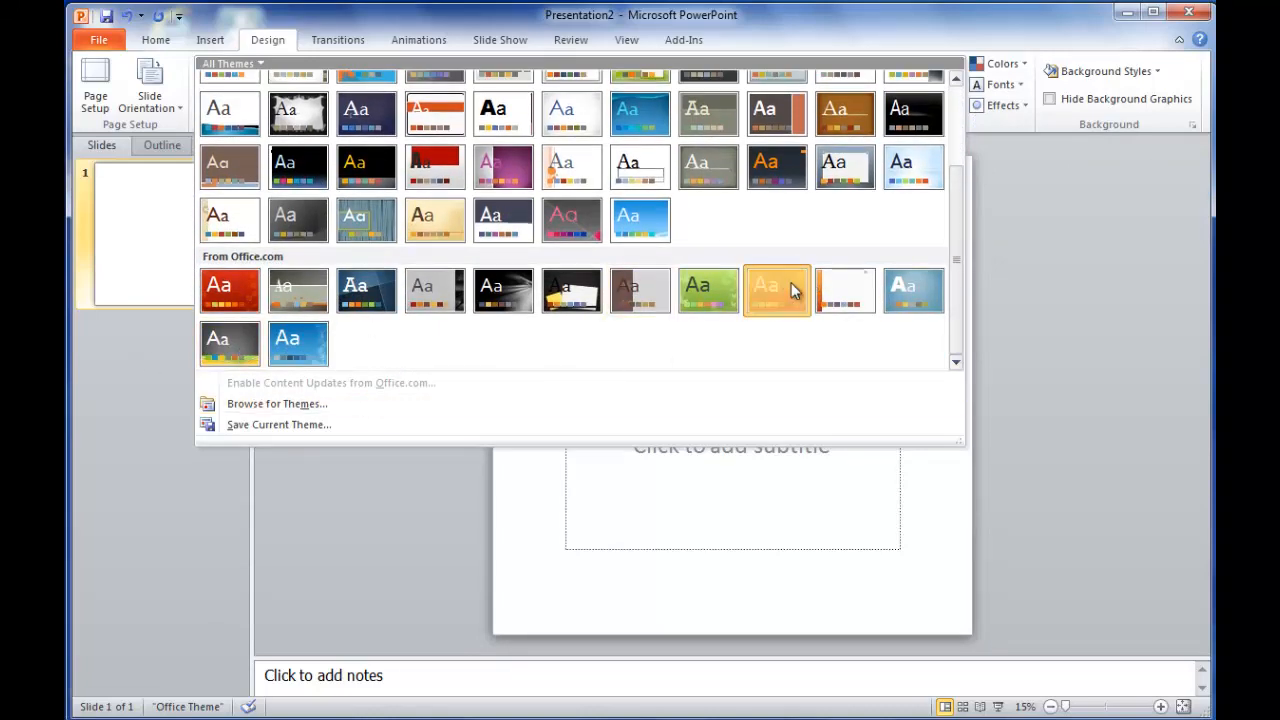
{"action": "left_click", "coordinate": [777, 290]}
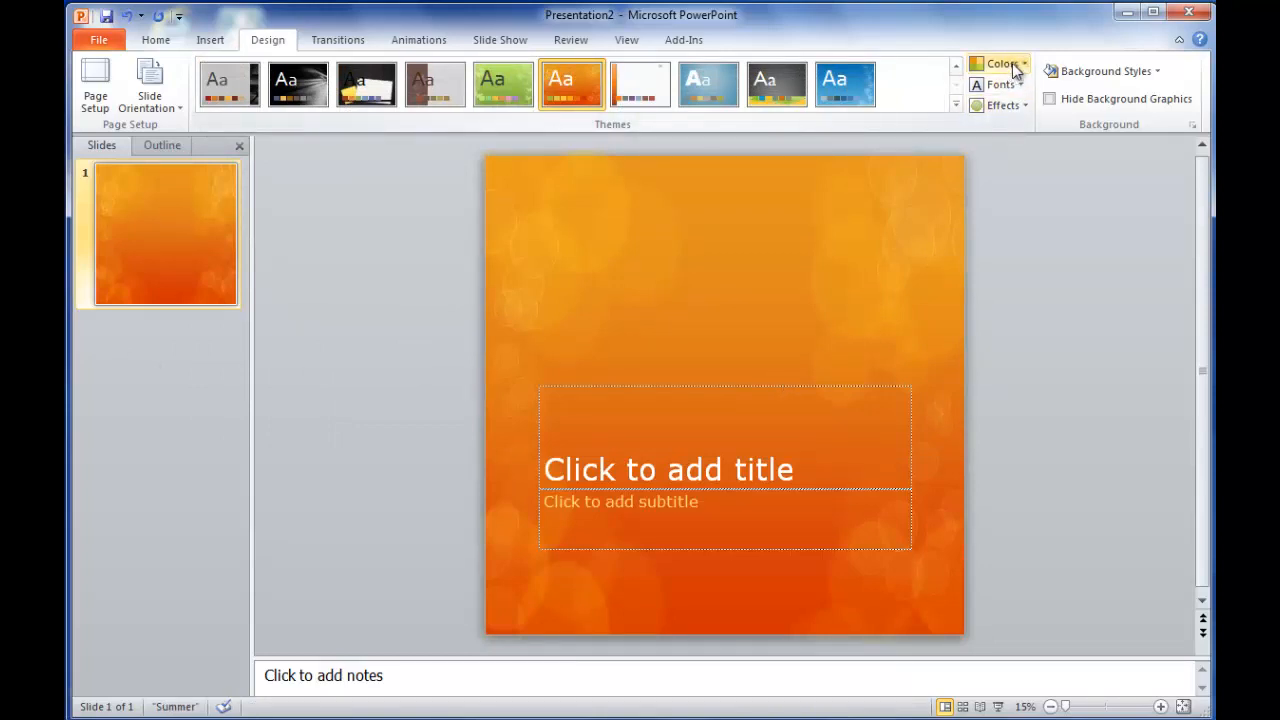
{"action": "left_click", "coordinate": [1001, 63]}
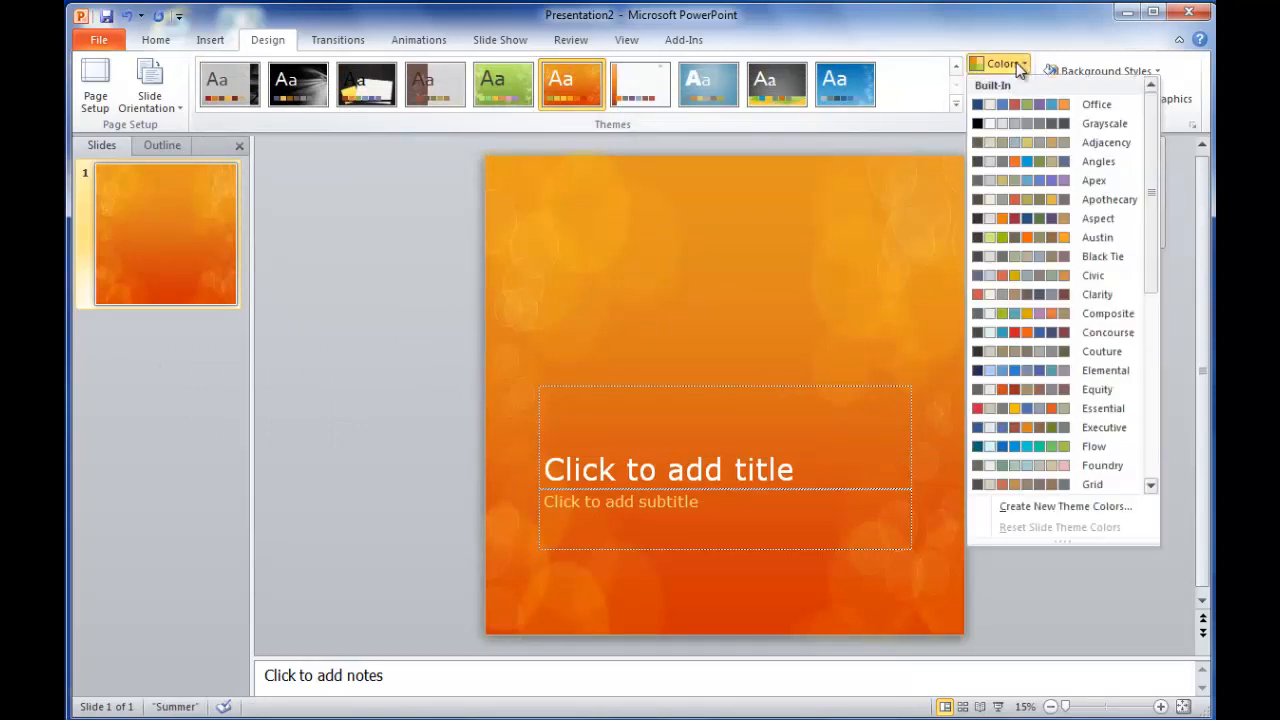
- Switch the Summer theme to a dark grey colour scheme
{"action": "left_click", "coordinate": [1044, 123]}
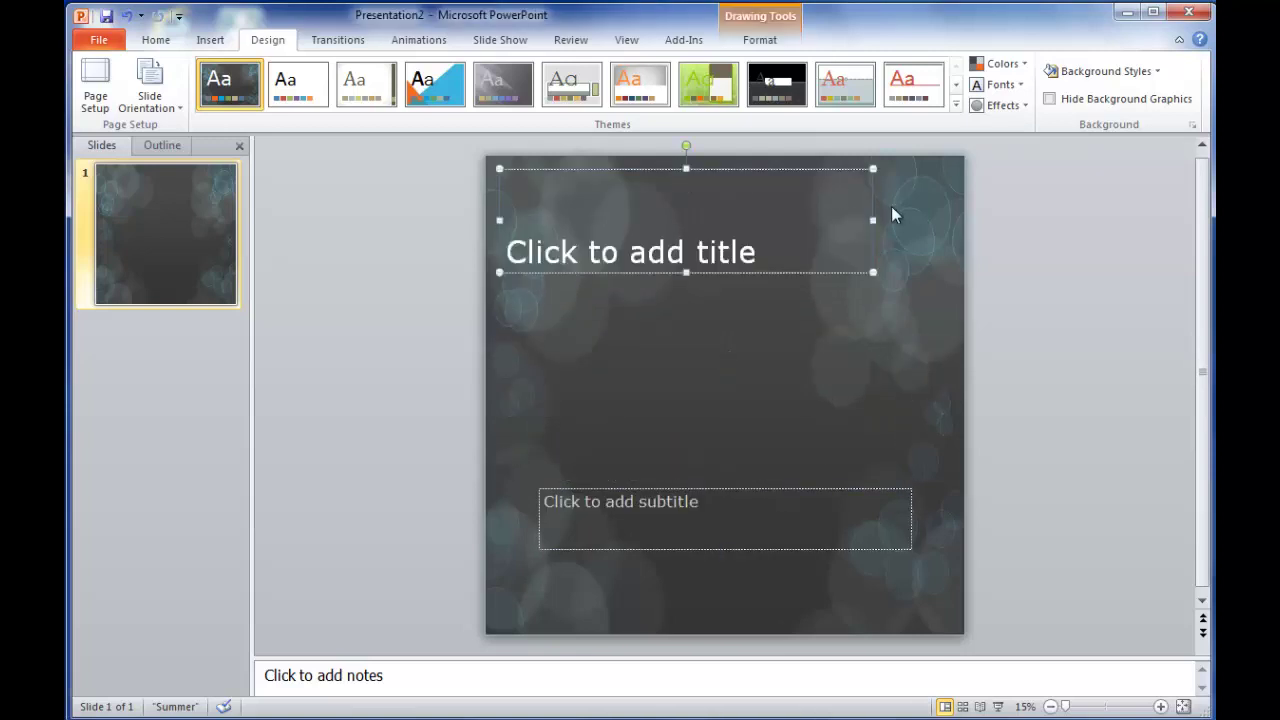
- Widen the title box, enter 'Title Here' at 180 pt, and trim the box height
{"action": "left_click_drag", "start_coordinate": [872, 220], "coordinate": [953, 220]}
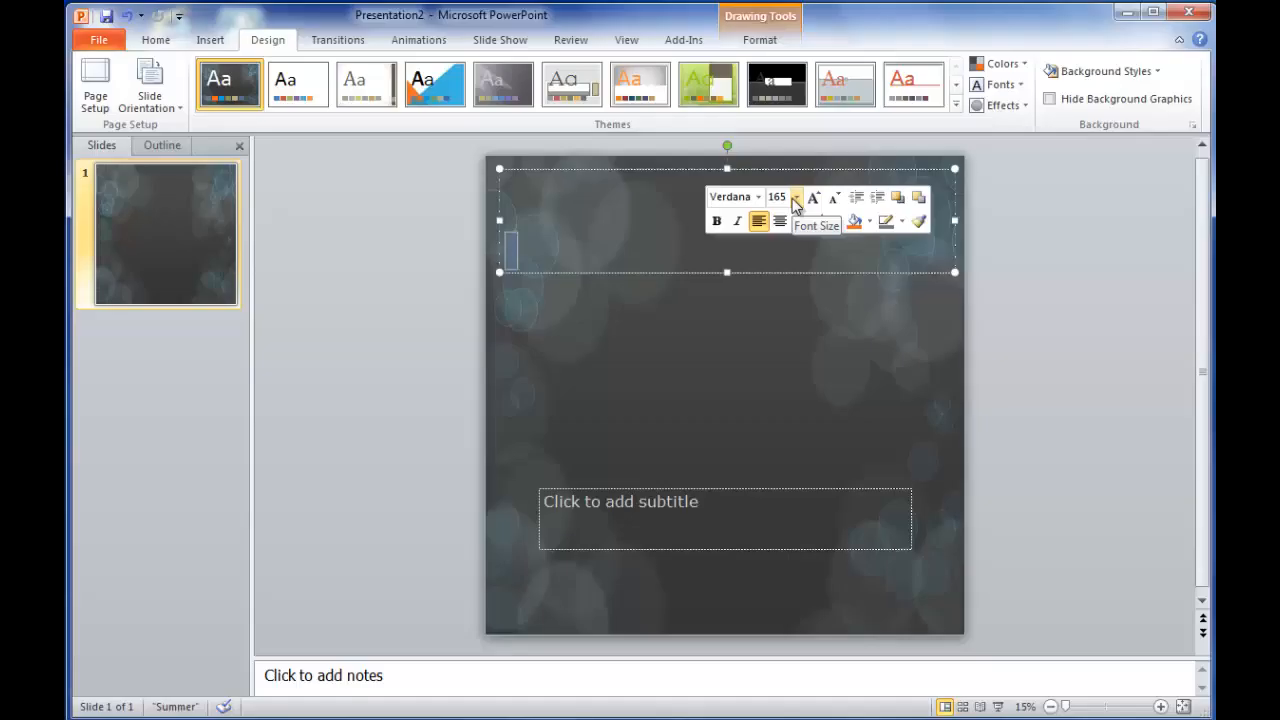
{"action": "left_click", "coordinate": [795, 196]}
{"action": "type", "text": "180"}
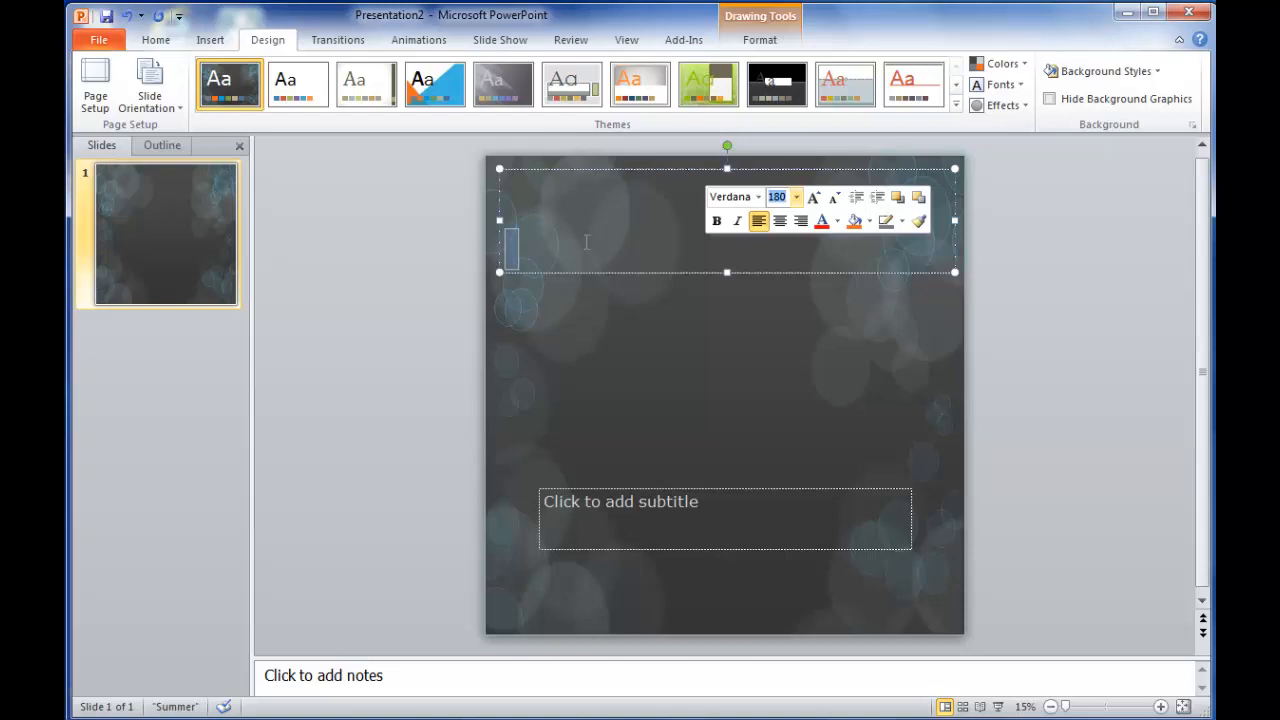
{"action": "type", "text": "Title Here"}
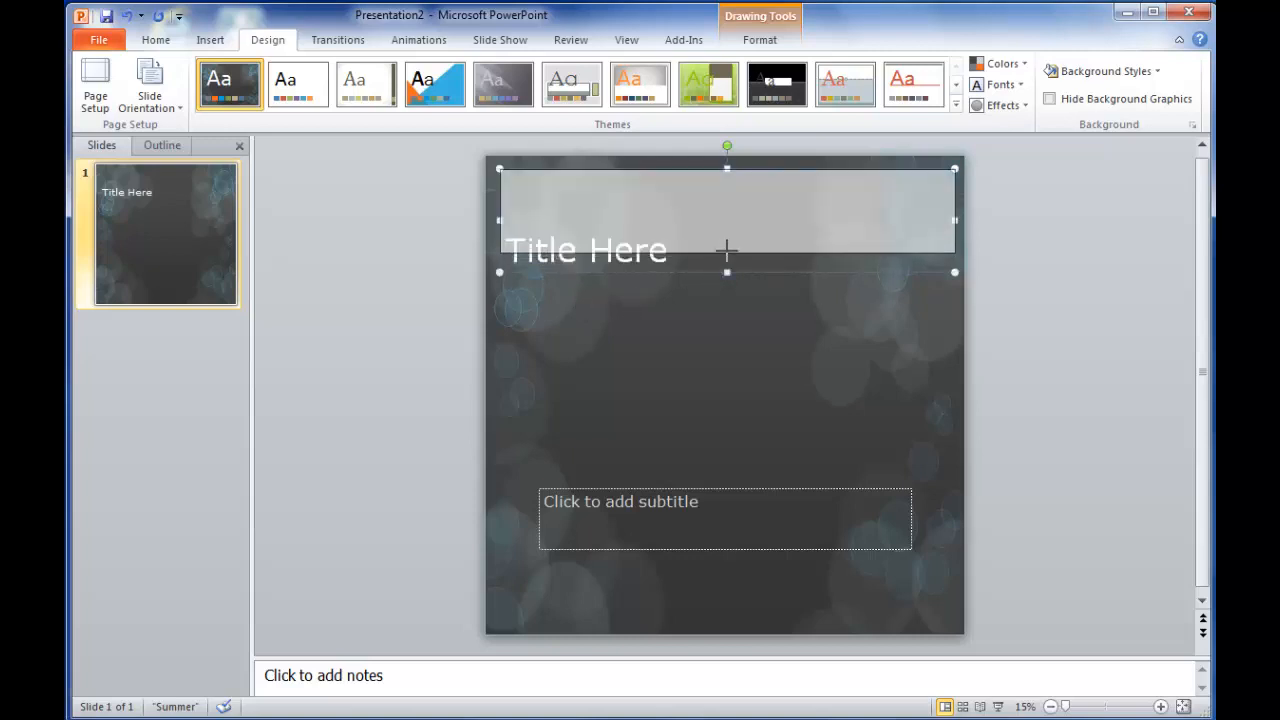
{"action": "left_click_drag", "start_coordinate": [727, 272], "coordinate": [729, 228]}
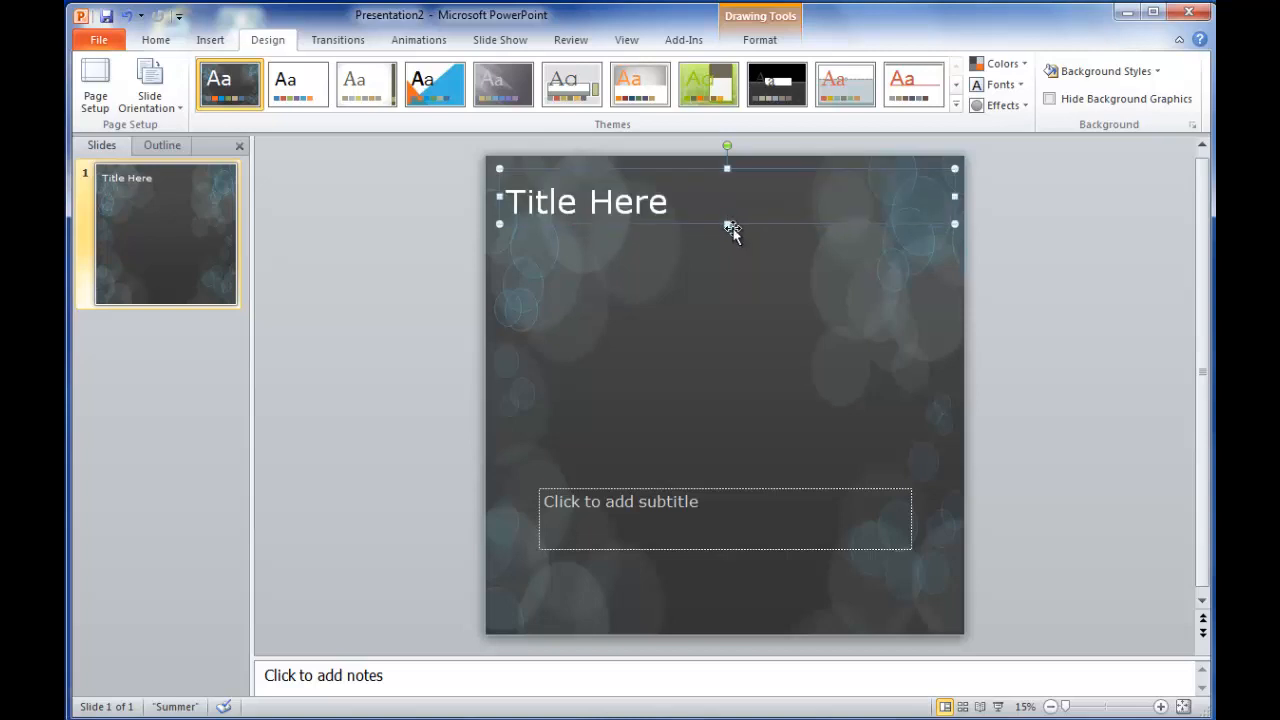
{"action": "mouse_move", "coordinate": [754, 234]}
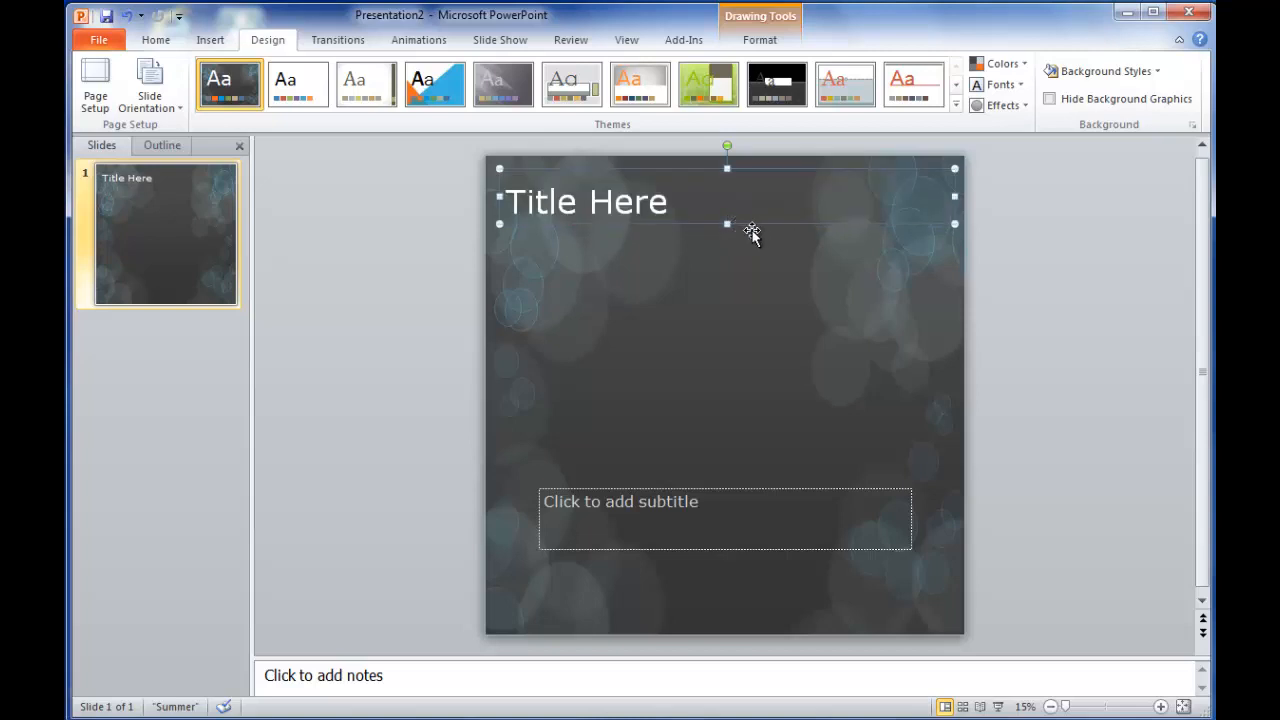
{"action": "mouse_move", "coordinate": [718, 220]}
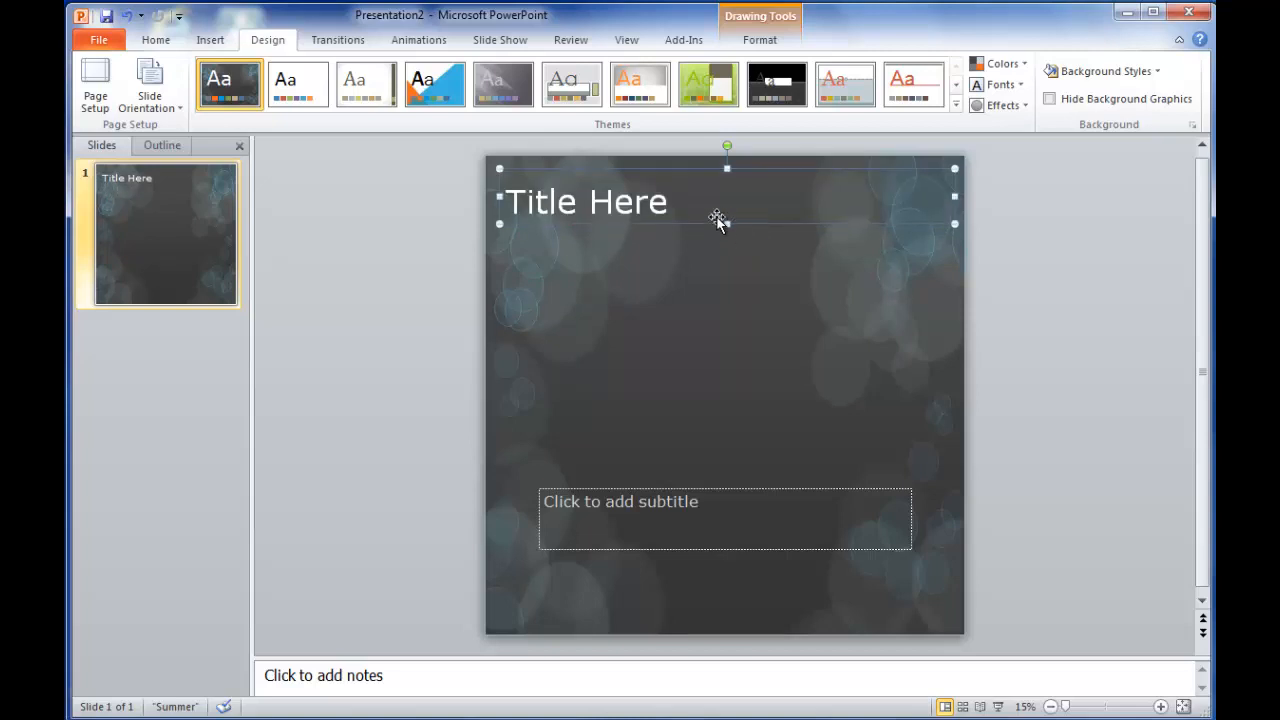
- Select the 'By: Nicolle' byline and give it a smaller font size
{"action": "left_click", "coordinate": [725, 390]}
{"action": "type", "text": "By: Nicolle"}
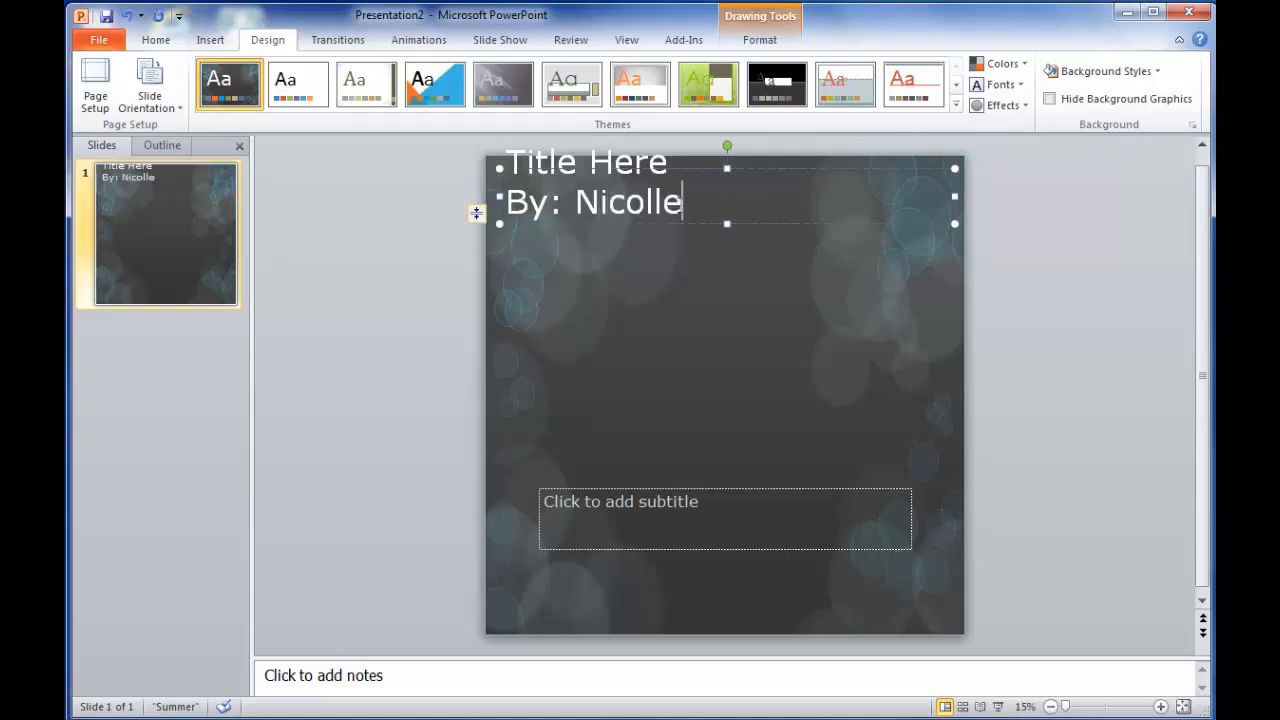
{"action": "triple_click", "coordinate": [596, 202]}
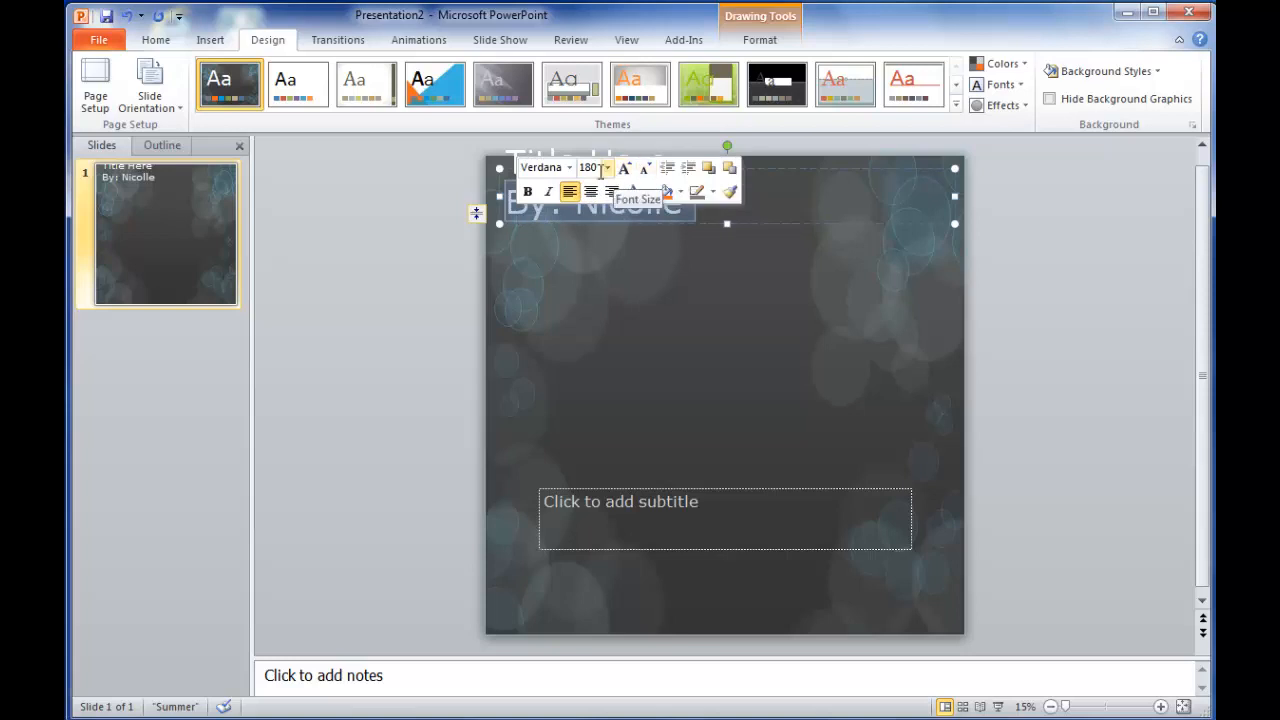
{"action": "left_click", "coordinate": [607, 167]}
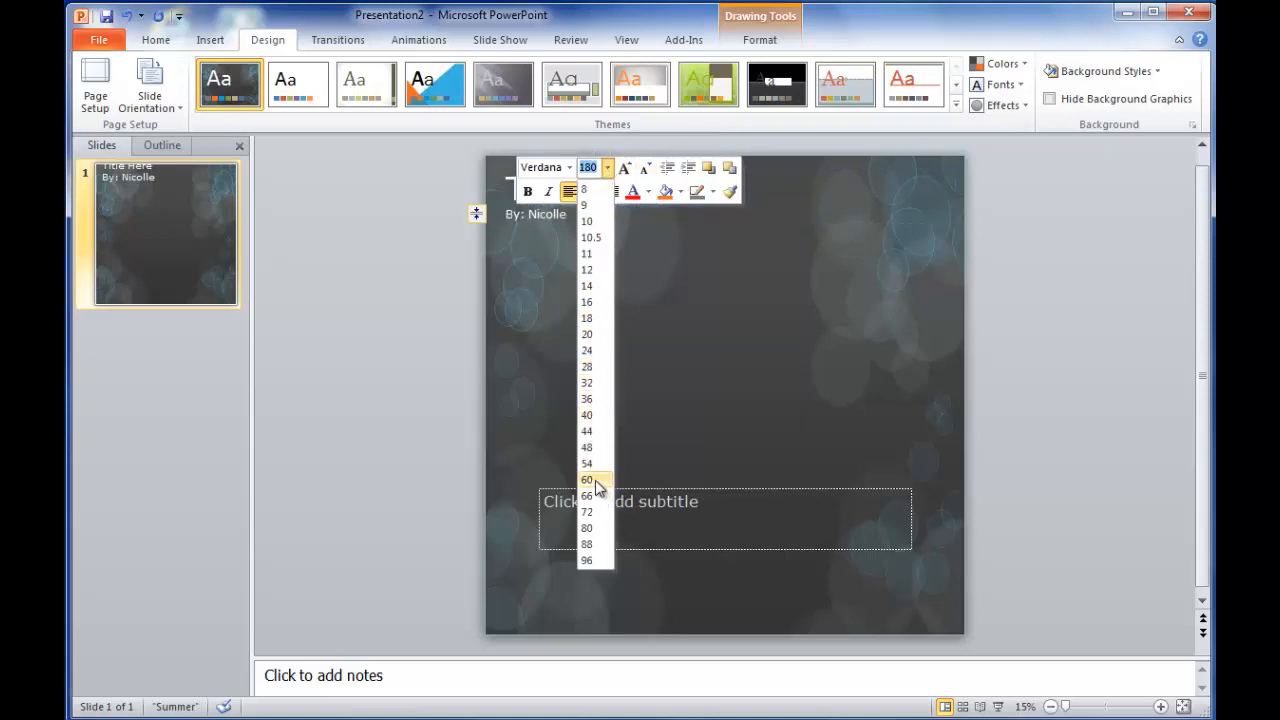
{"action": "left_click", "coordinate": [587, 511]}
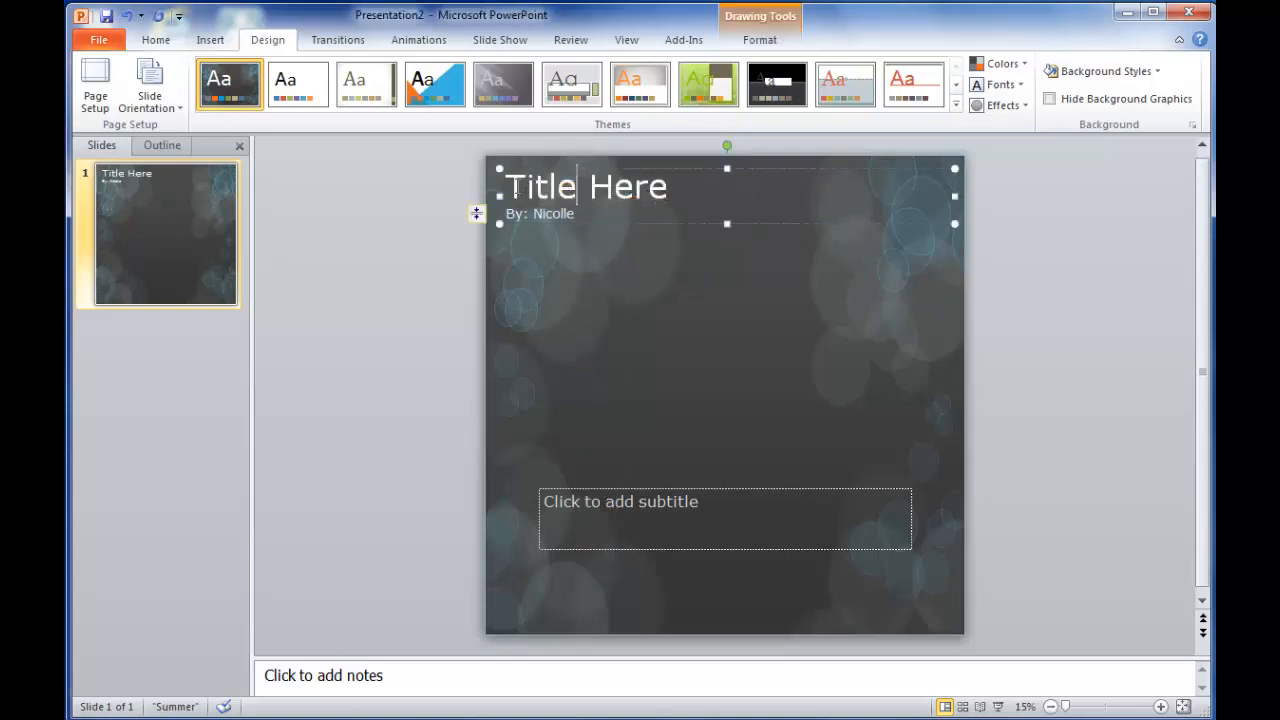
{"action": "mouse_move", "coordinate": [641, 368]}
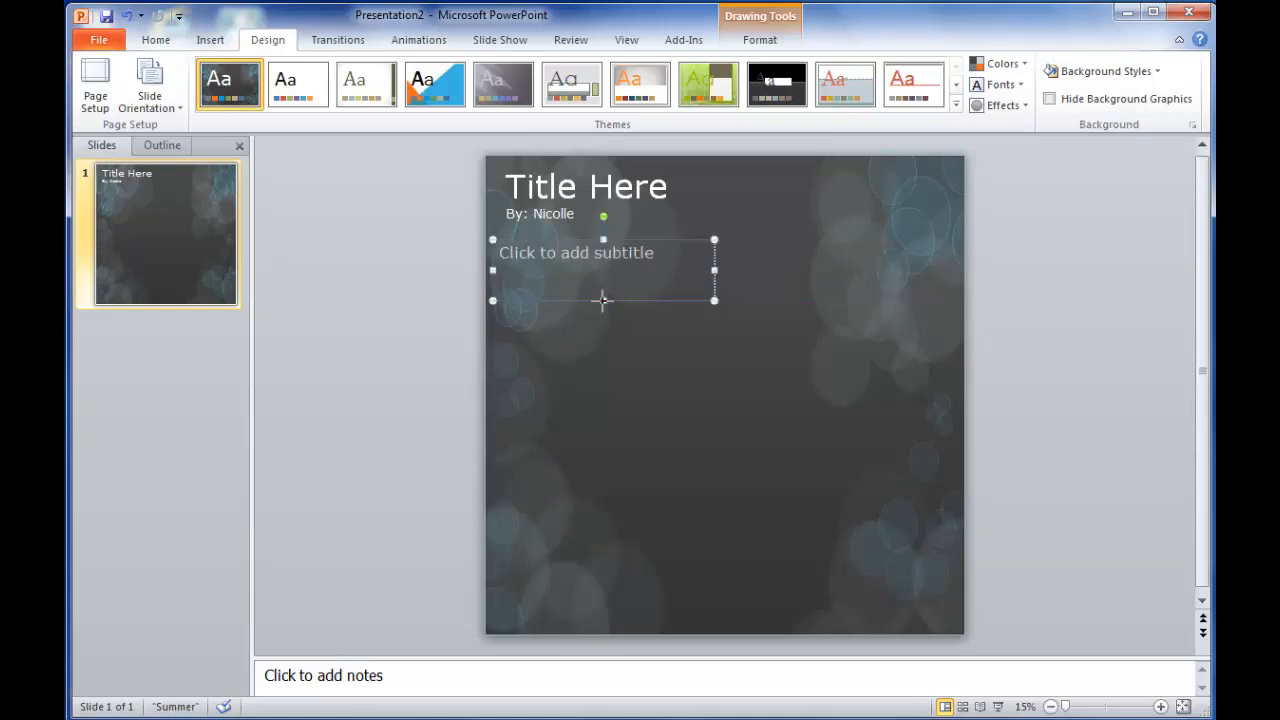
- Move the subtitle placeholder under the byline and resize it into a compact left block
{"action": "left_click_drag", "start_coordinate": [603, 300], "coordinate": [603, 453]}
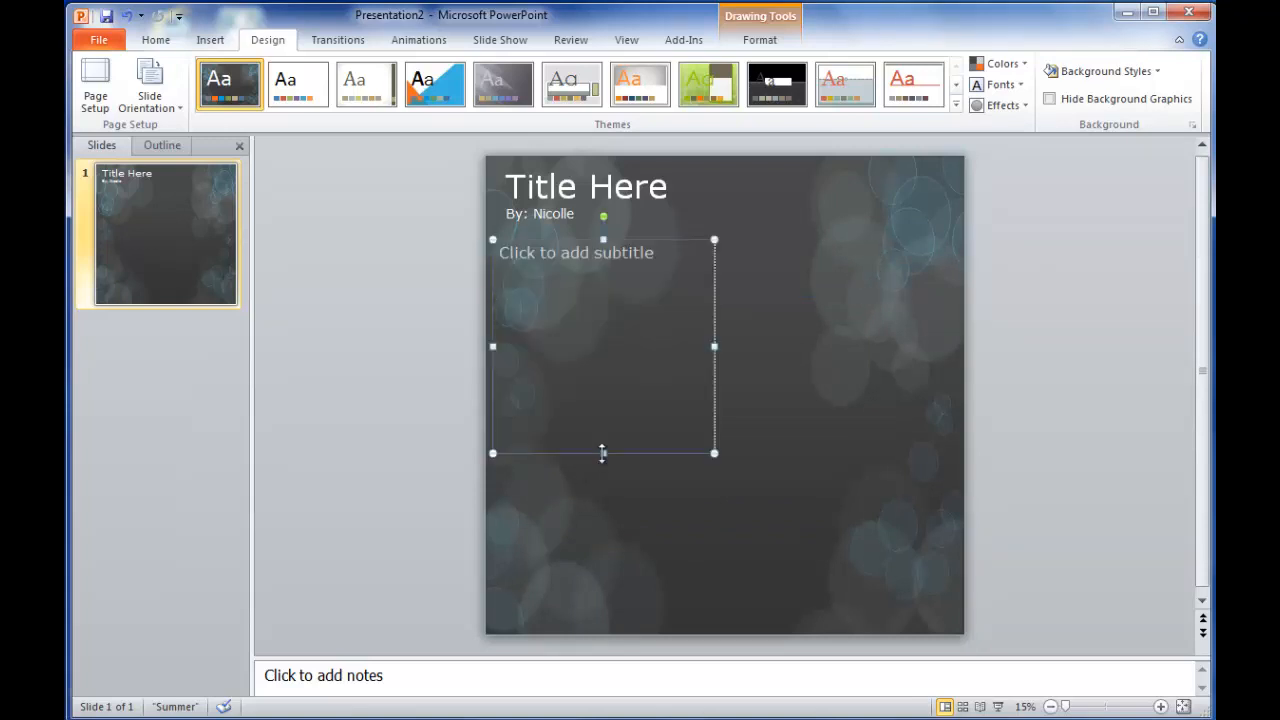
{"action": "left_click", "coordinate": [210, 39]}
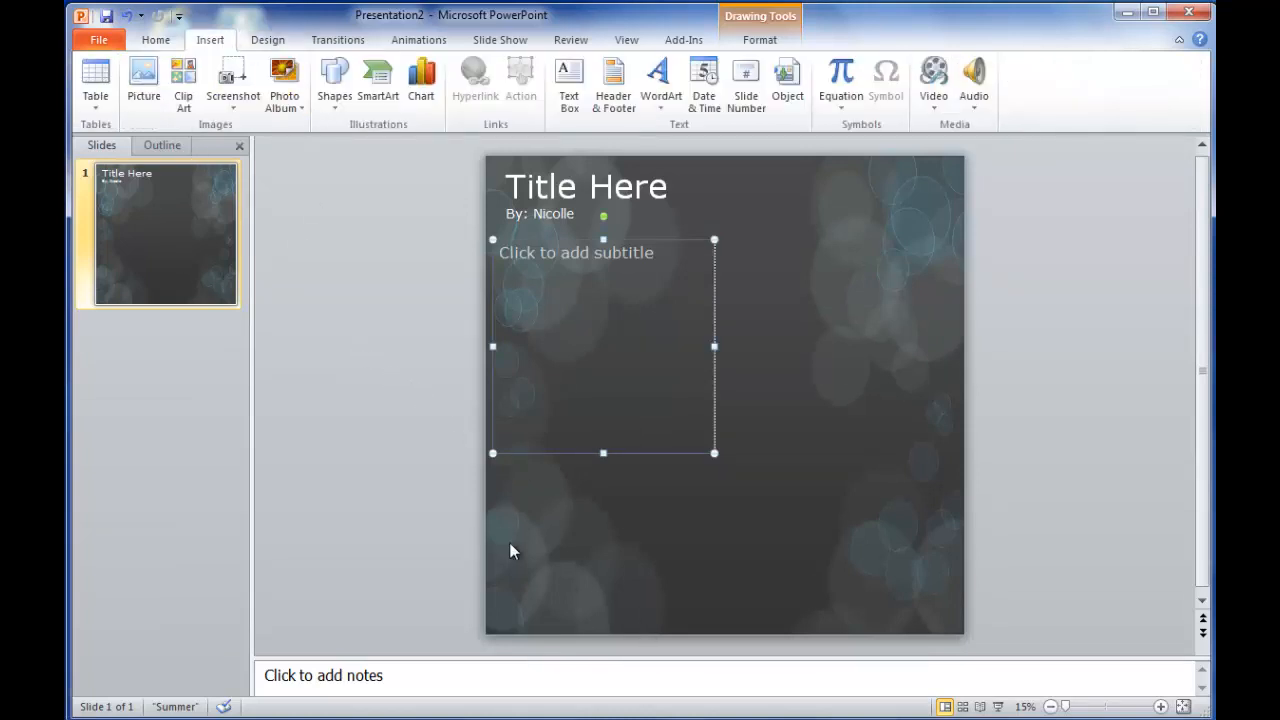
{"action": "mouse_move", "coordinate": [505, 549]}
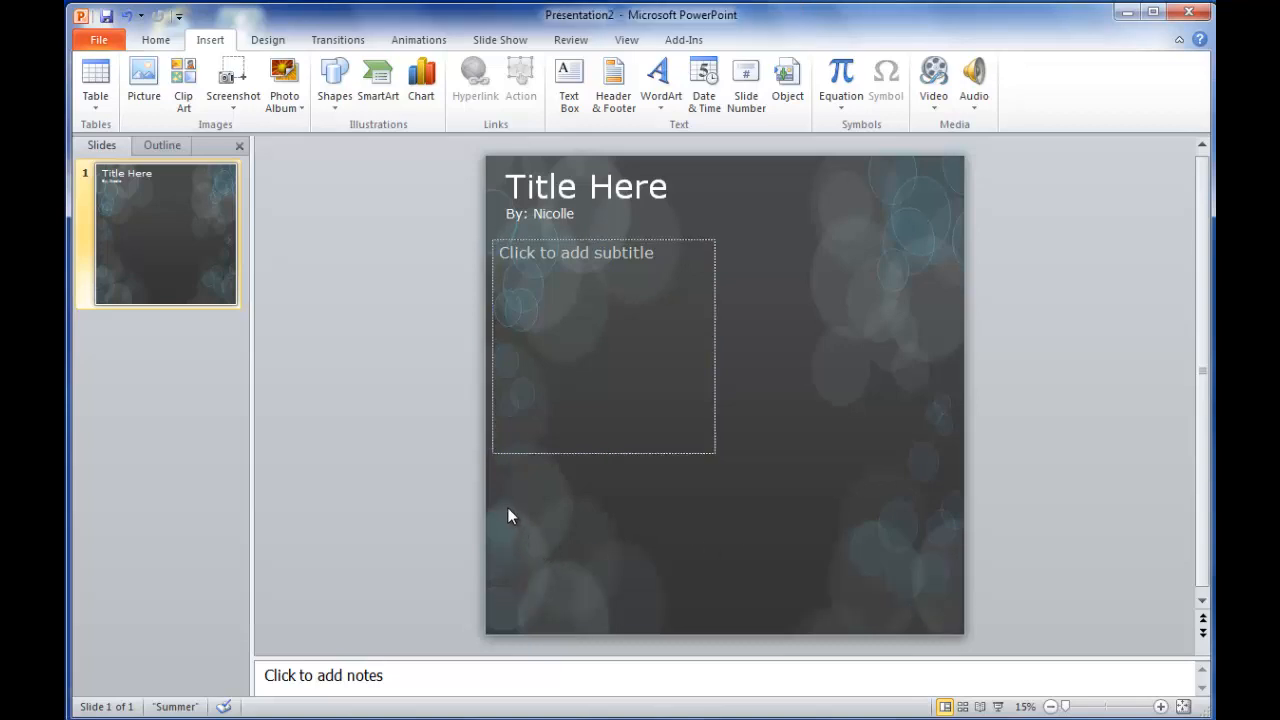
{"action": "left_click_drag", "start_coordinate": [508, 510], "coordinate": [655, 627]}
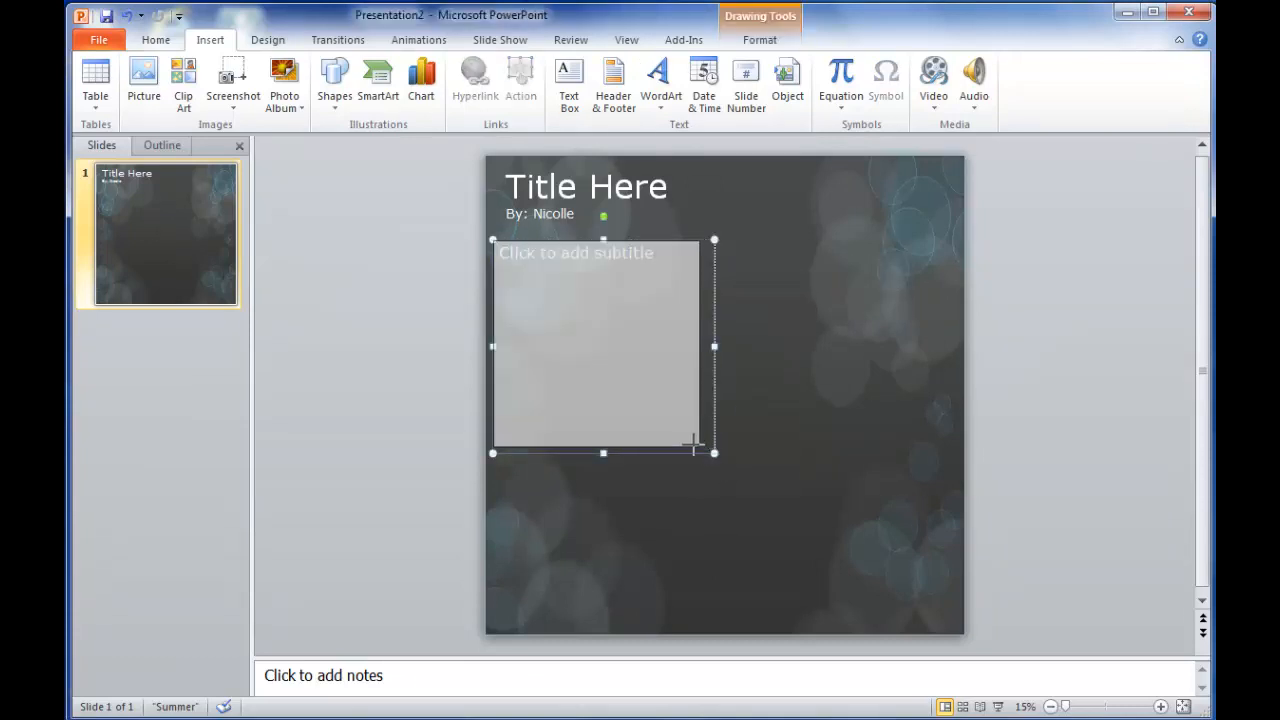
{"action": "left_click_drag", "start_coordinate": [713, 453], "coordinate": [677, 394]}
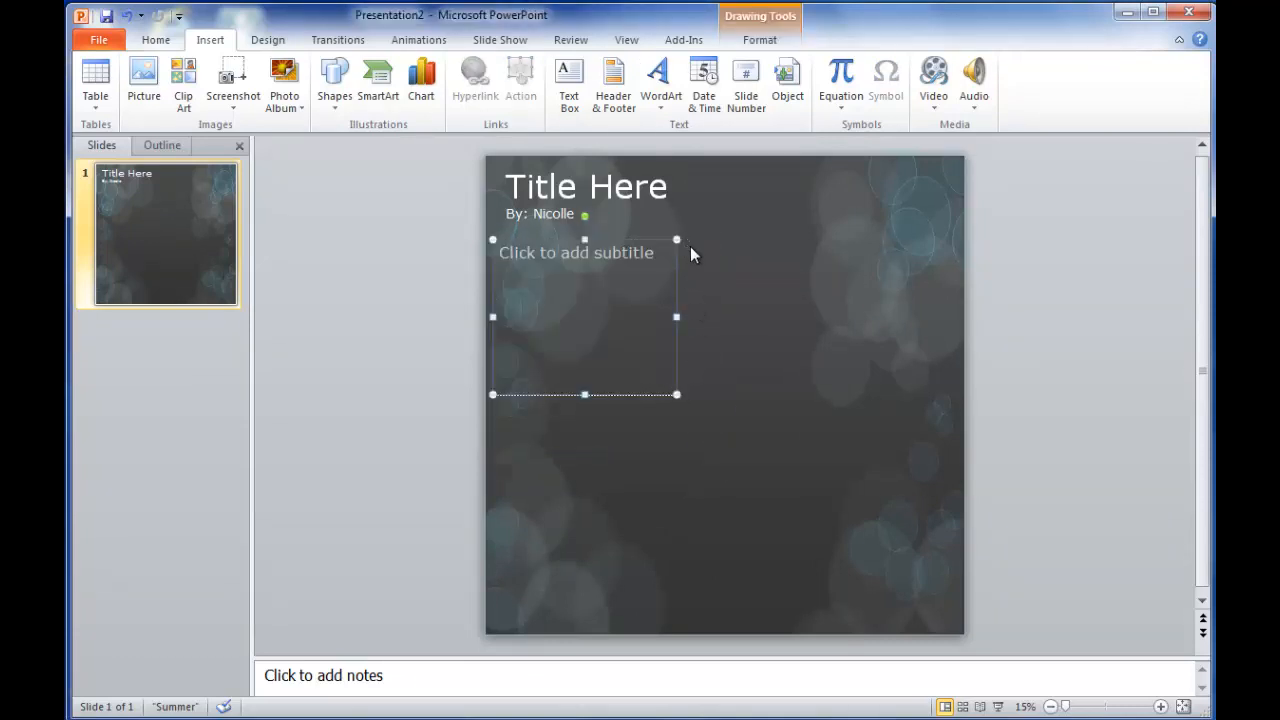
{"action": "left_click", "coordinate": [851, 494]}
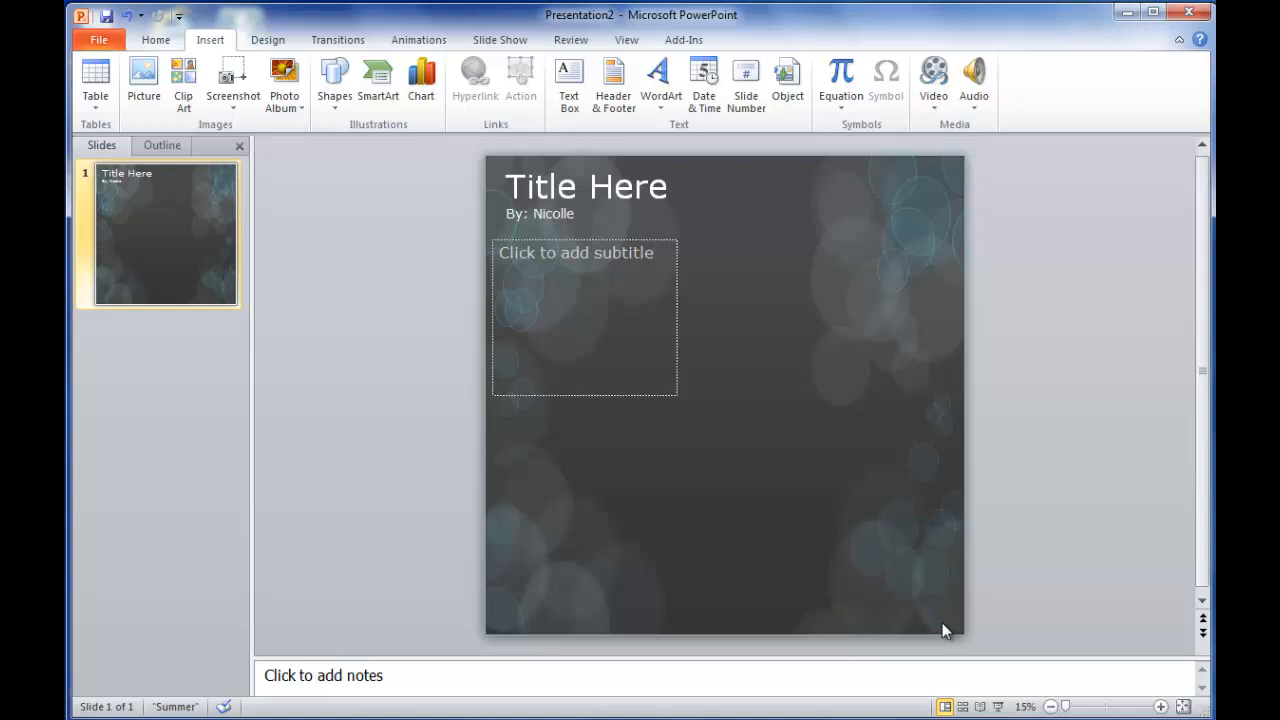
{"action": "mouse_move", "coordinate": [947, 627]}
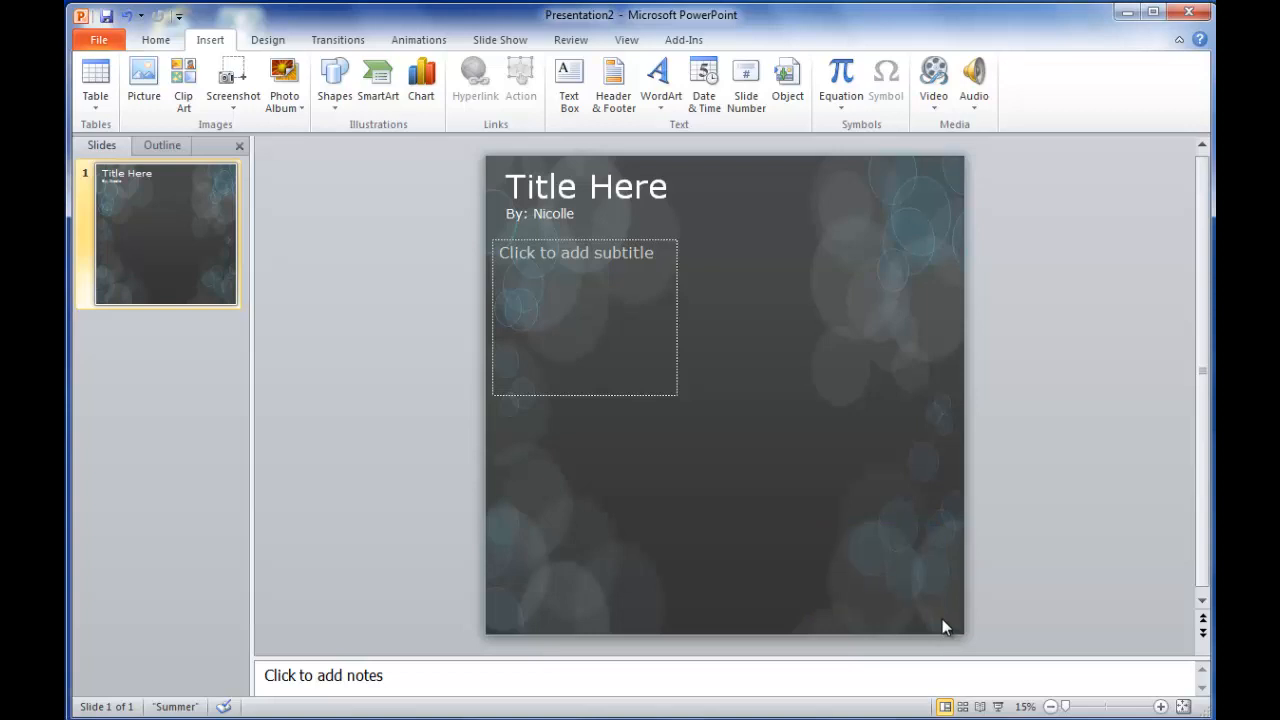
{"action": "mouse_move", "coordinate": [184, 80]}
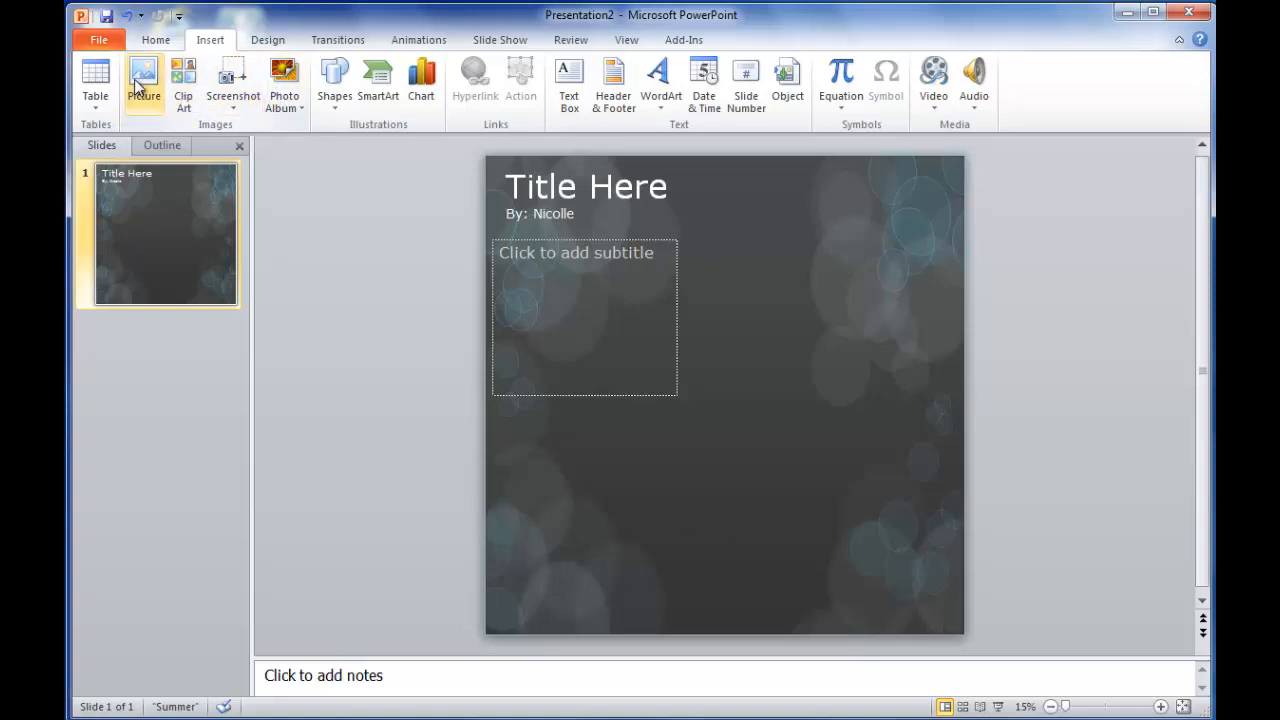
- Insert Jellyfish.jpg from the Sample Pictures folder
{"action": "left_click", "coordinate": [143, 75]}
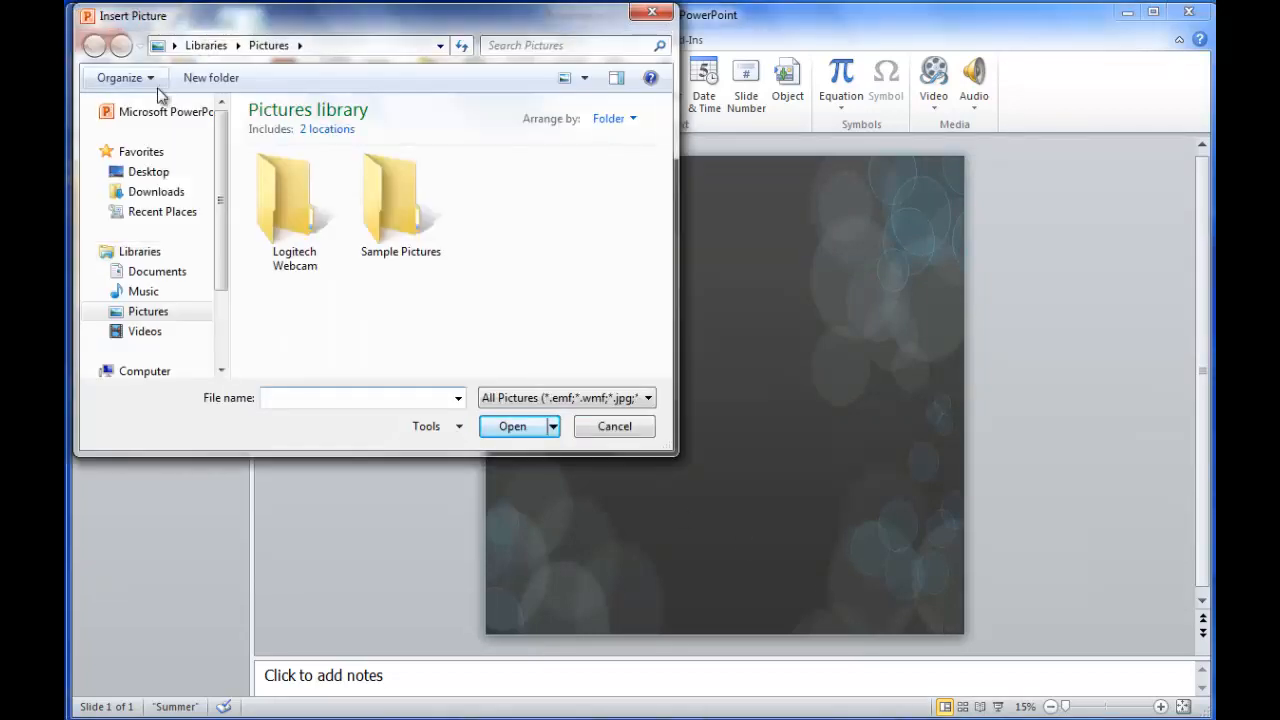
{"action": "double_click", "coordinate": [400, 200]}
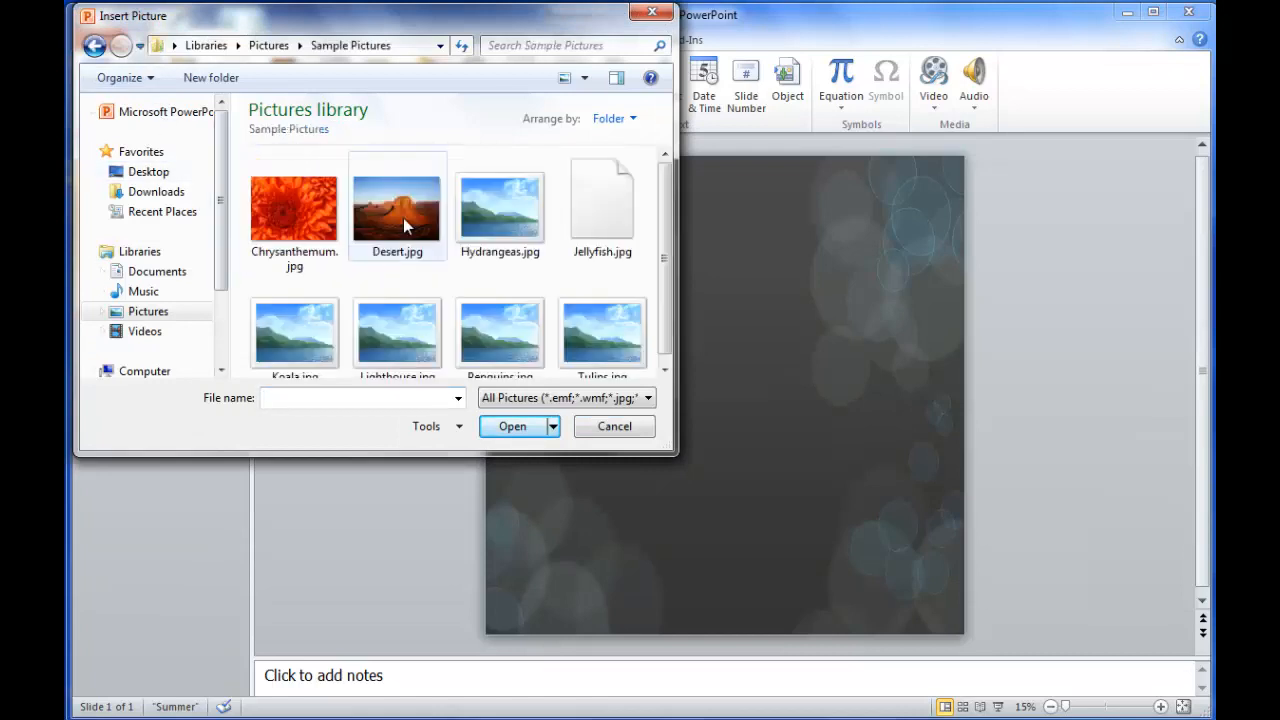
{"action": "left_click", "coordinate": [602, 207]}
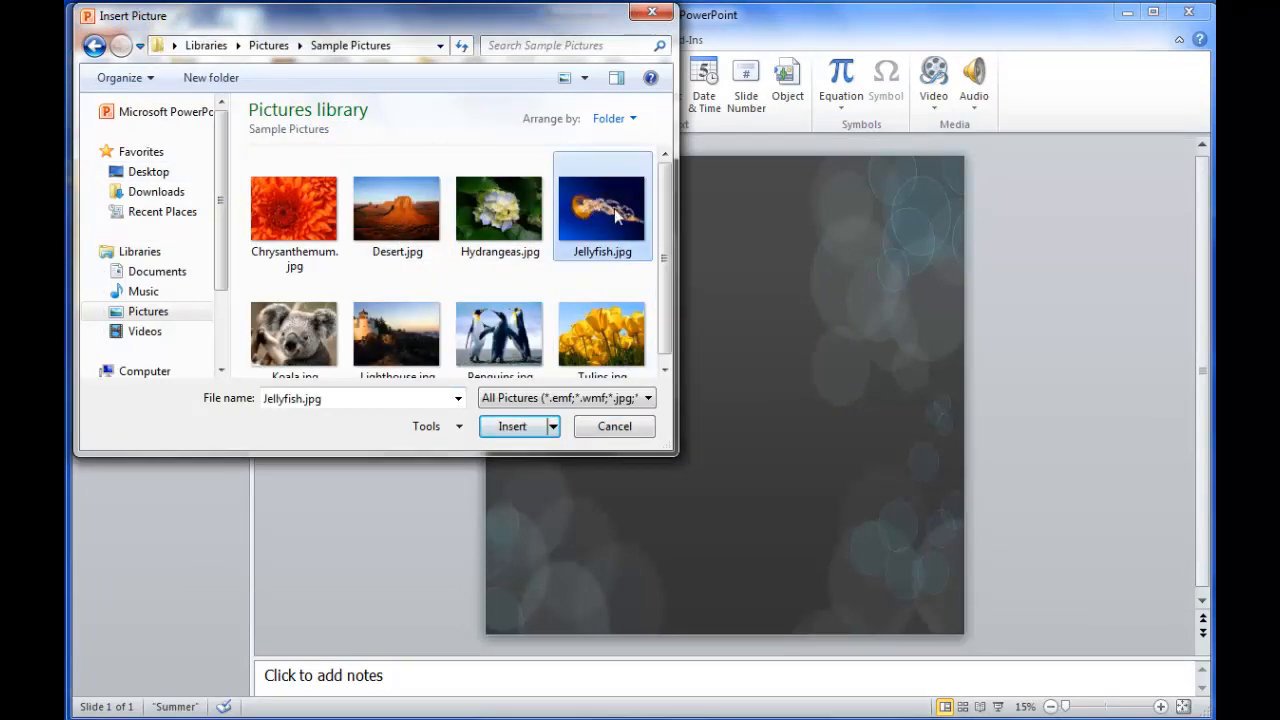
{"action": "left_click", "coordinate": [512, 426]}
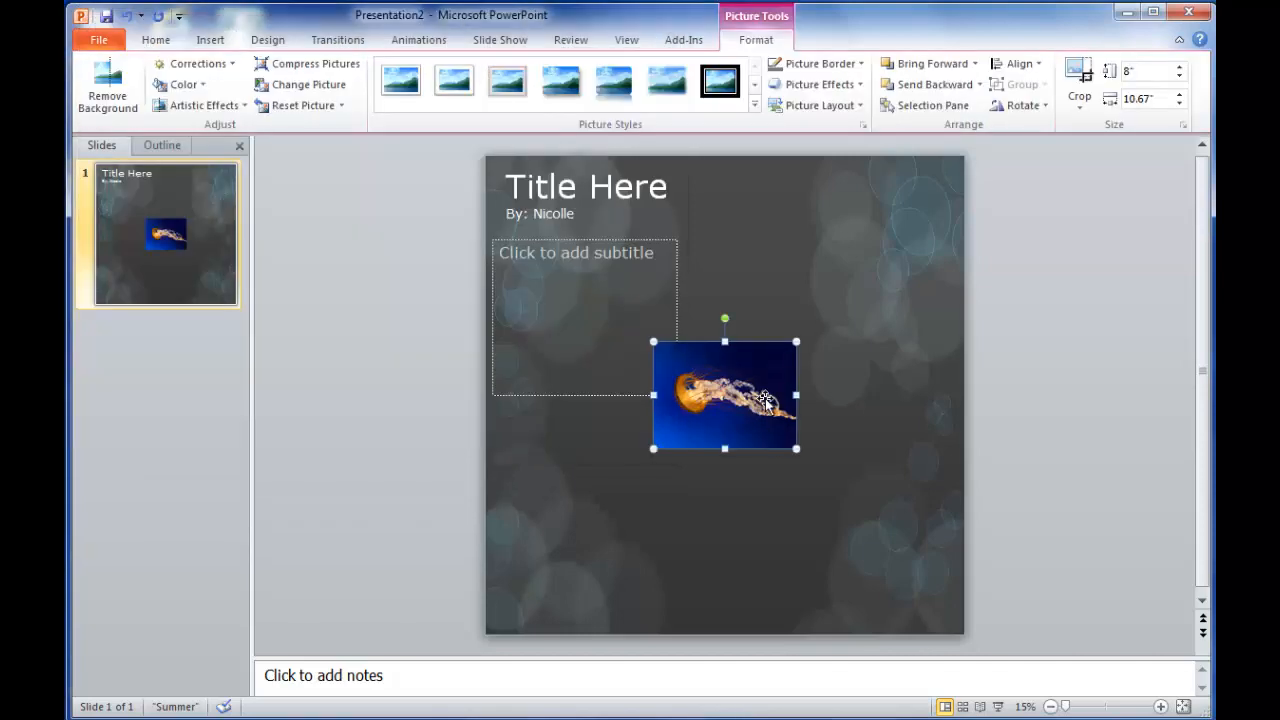
- Place the jellyfish photo beside the subtitle box and copy it along the bottom edge
{"action": "left_click_drag", "start_coordinate": [725, 395], "coordinate": [575, 560]}
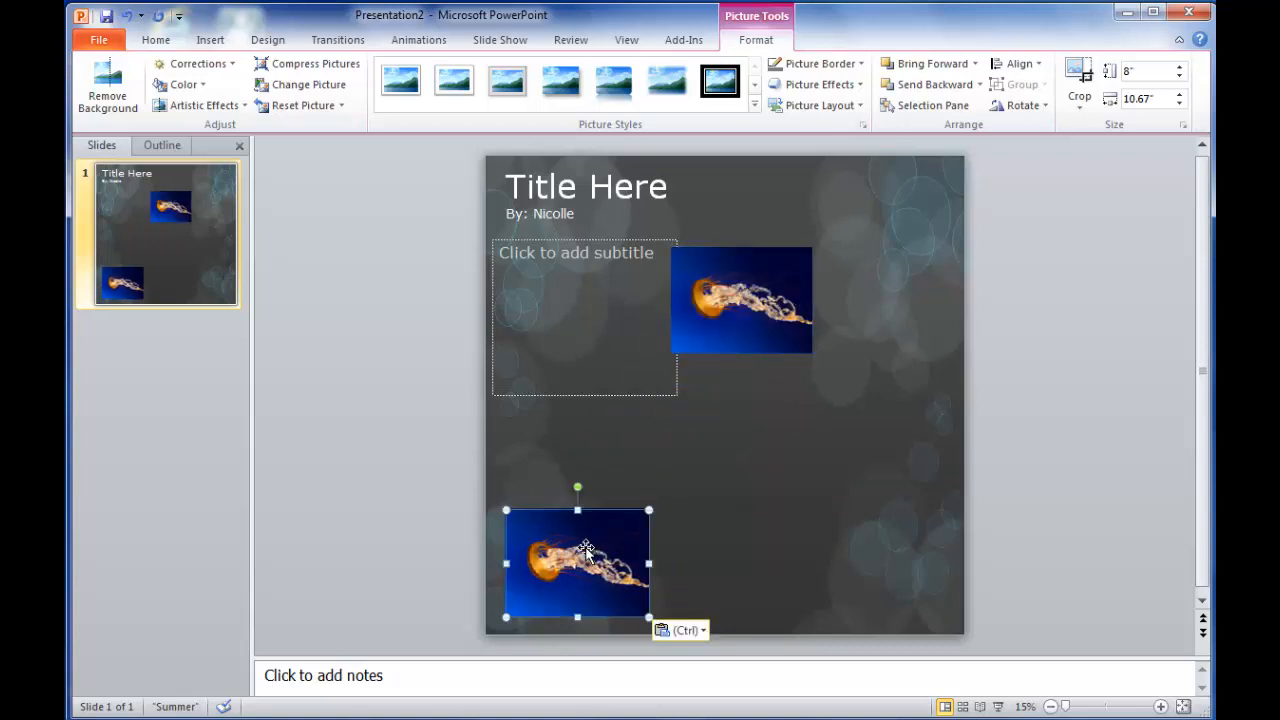
{"action": "left_click_drag", "start_coordinate": [578, 560], "coordinate": [875, 560]}
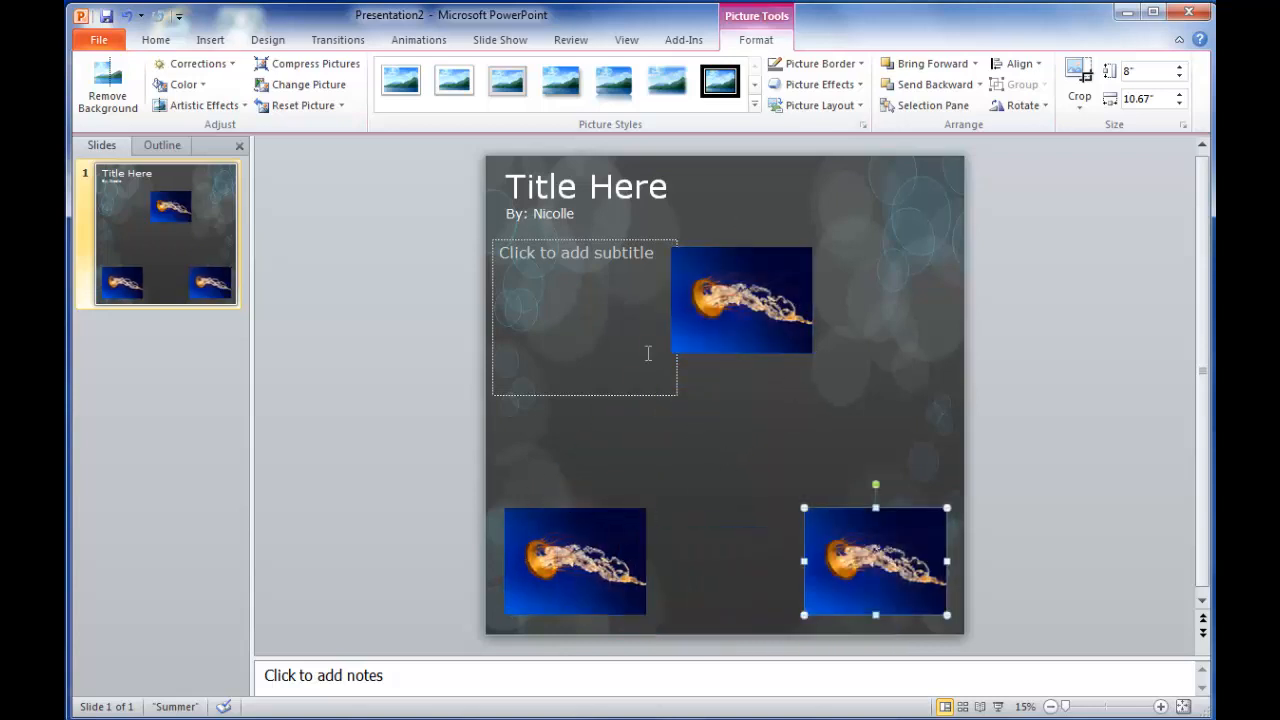
{"action": "left_click", "coordinate": [584, 318]}
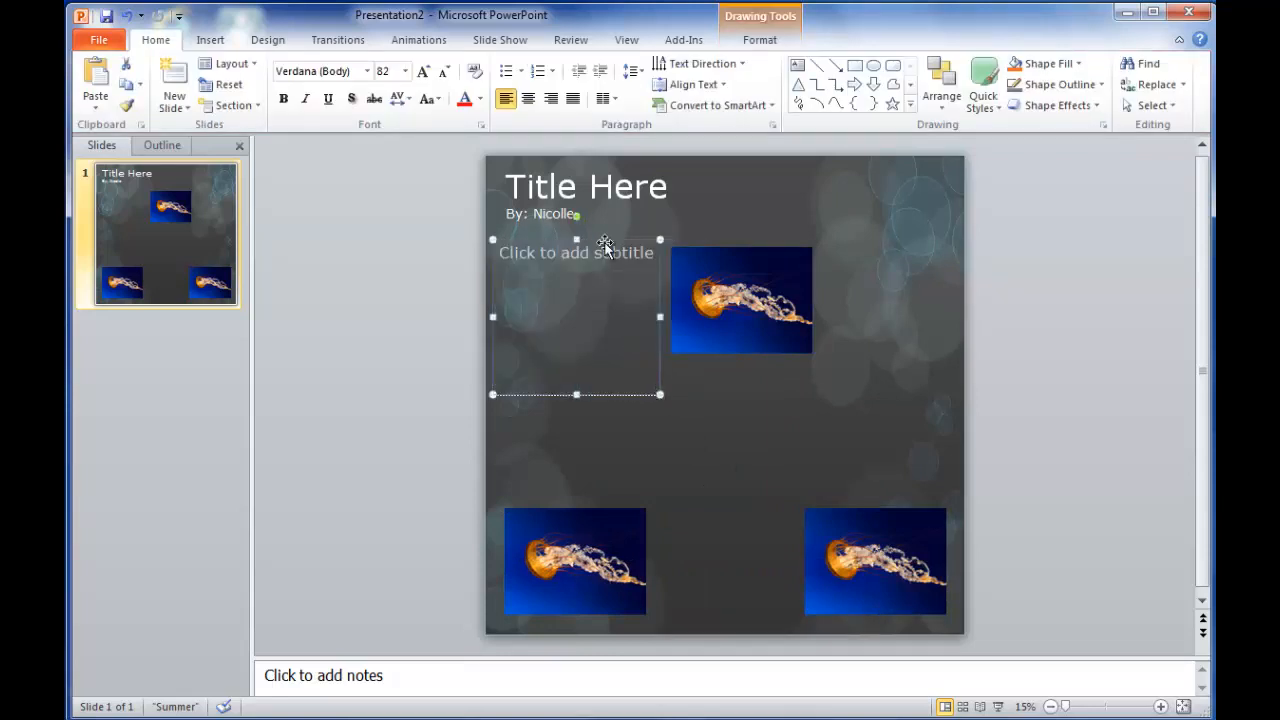
{"action": "mouse_move", "coordinate": [658, 400]}
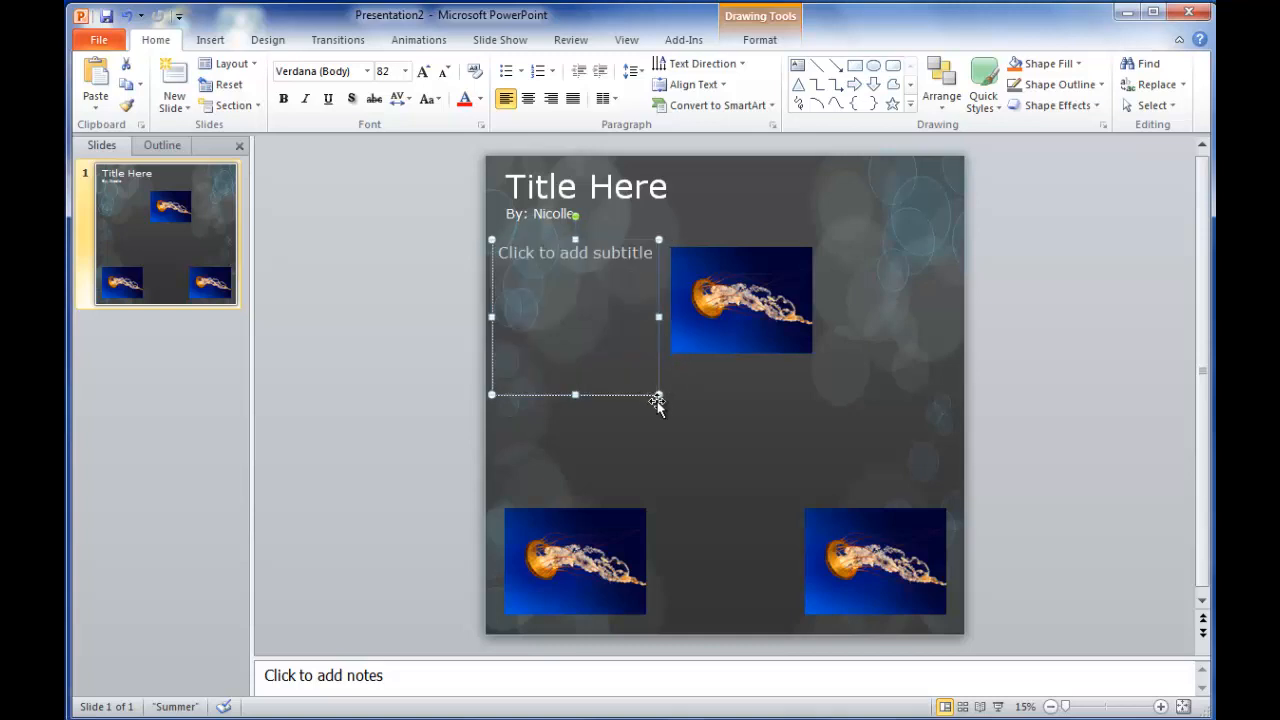
- Stretch the subtitle box down to the lower photo and narrow it on the left
{"action": "left_click_drag", "start_coordinate": [658, 394], "coordinate": [655, 492]}
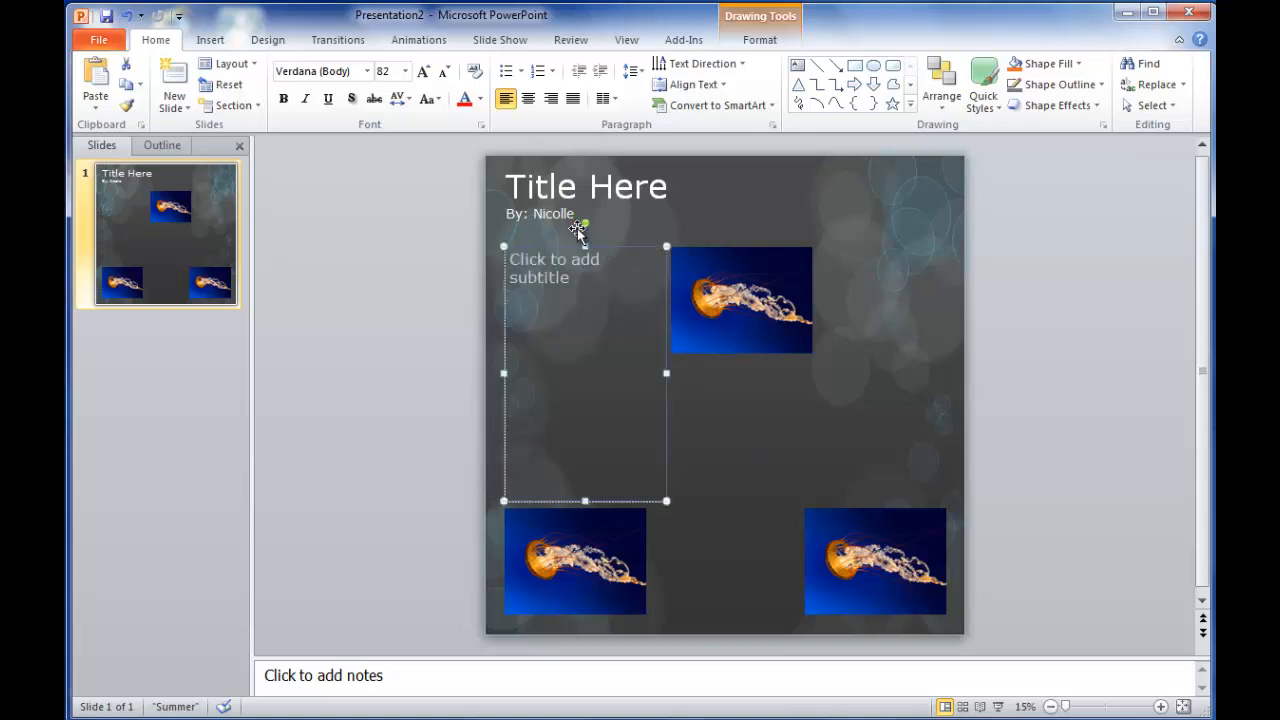
{"action": "mouse_move", "coordinate": [580, 283]}
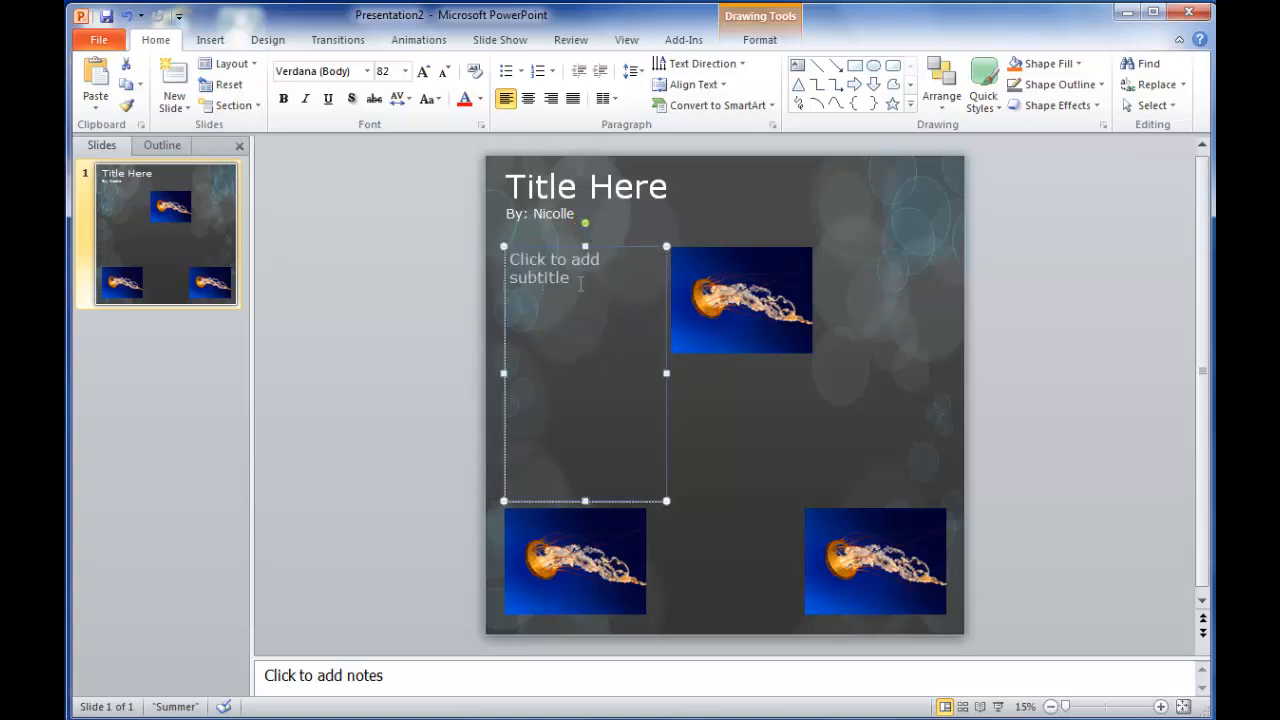
{"action": "left_click", "coordinate": [554, 270]}
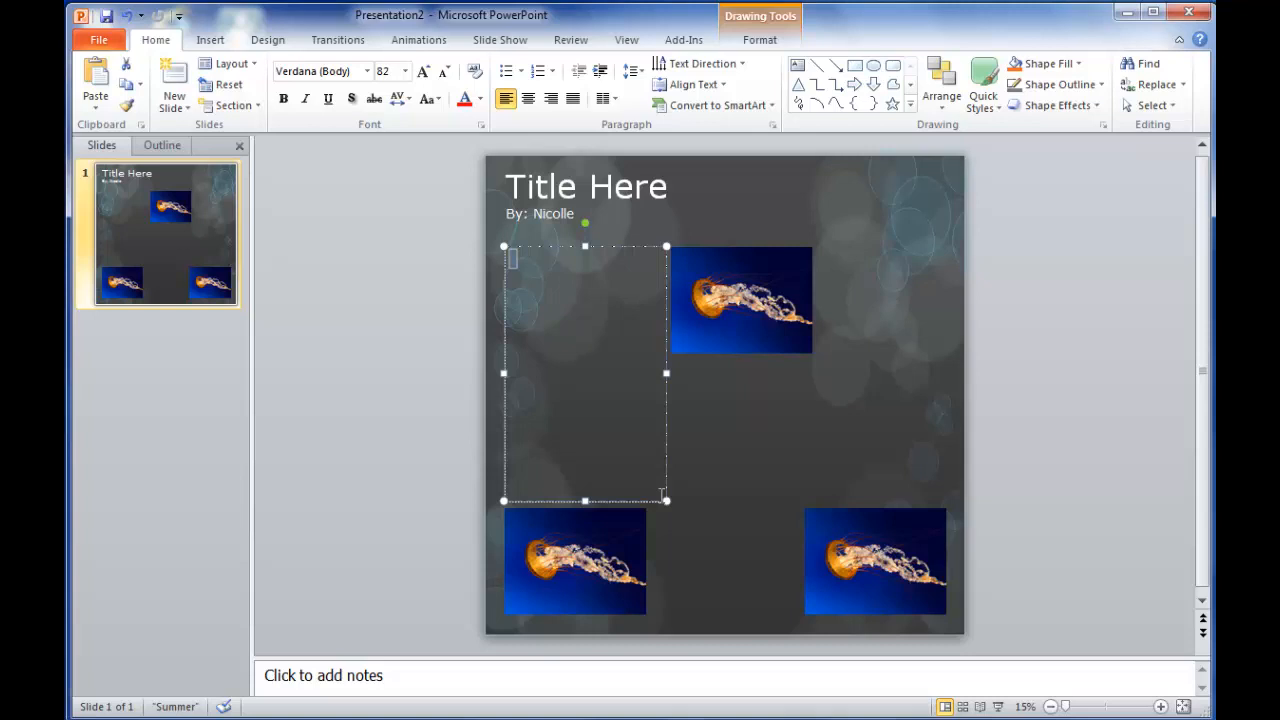
{"action": "mouse_move", "coordinate": [708, 440]}
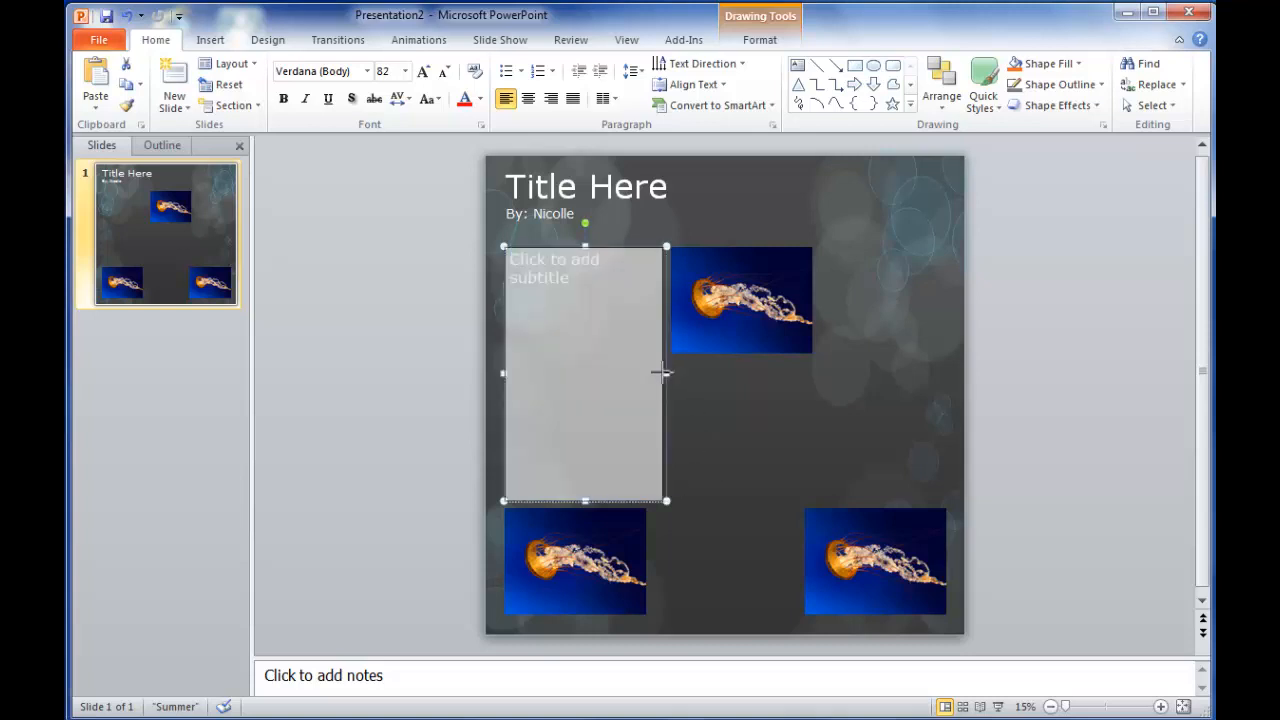
{"action": "left_click", "coordinate": [740, 300]}
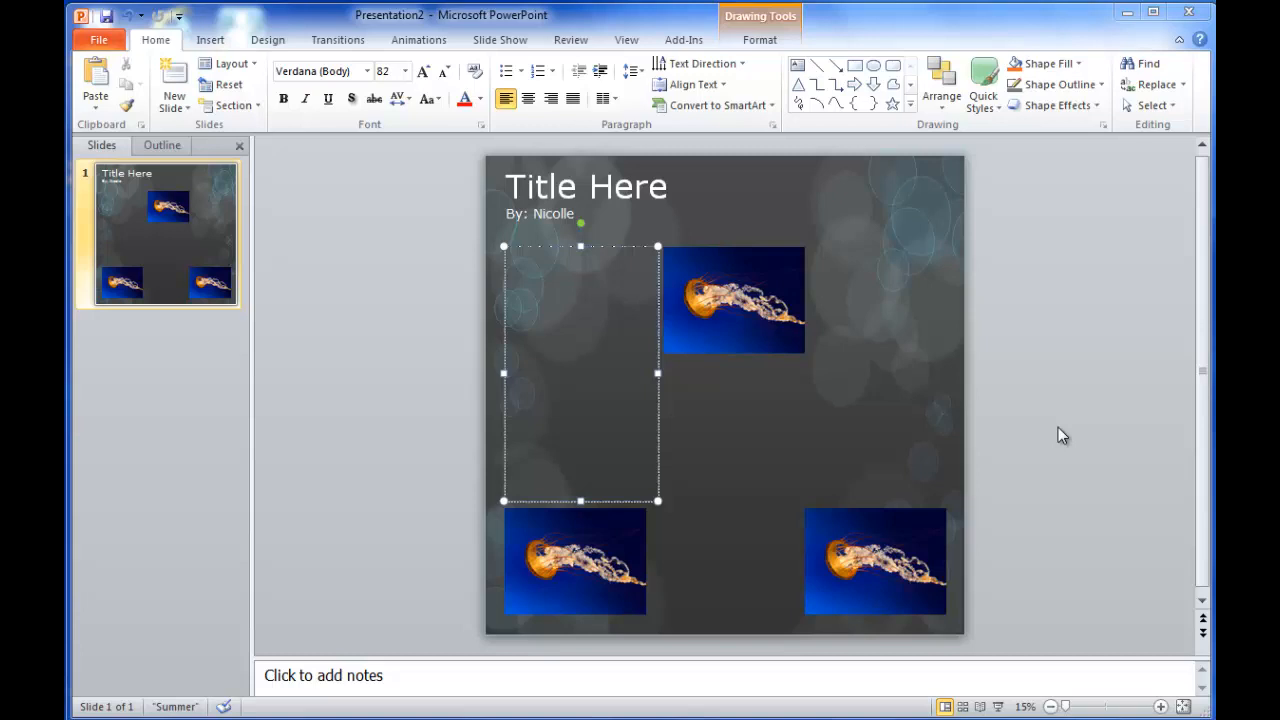
{"action": "mouse_move", "coordinate": [534, 279]}
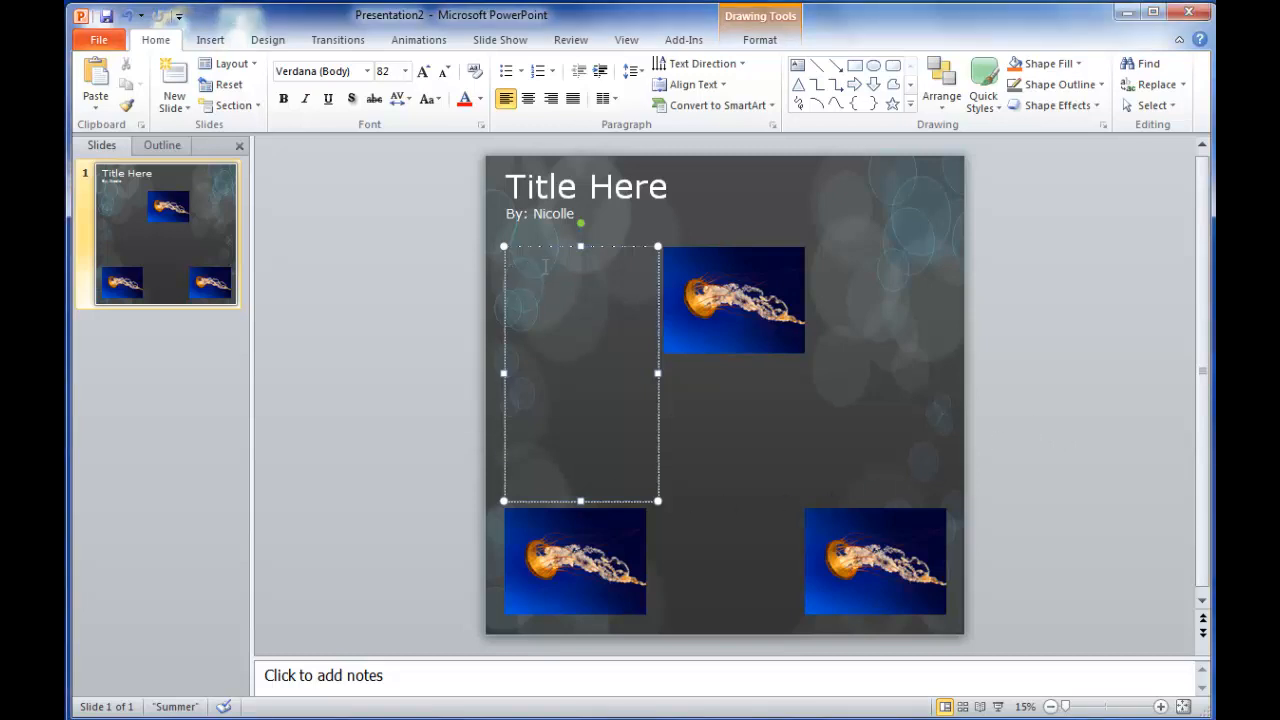
- Type 'Type here', set it to 72 pt, and paste it onto several lines
{"action": "type", "text": "TW"}
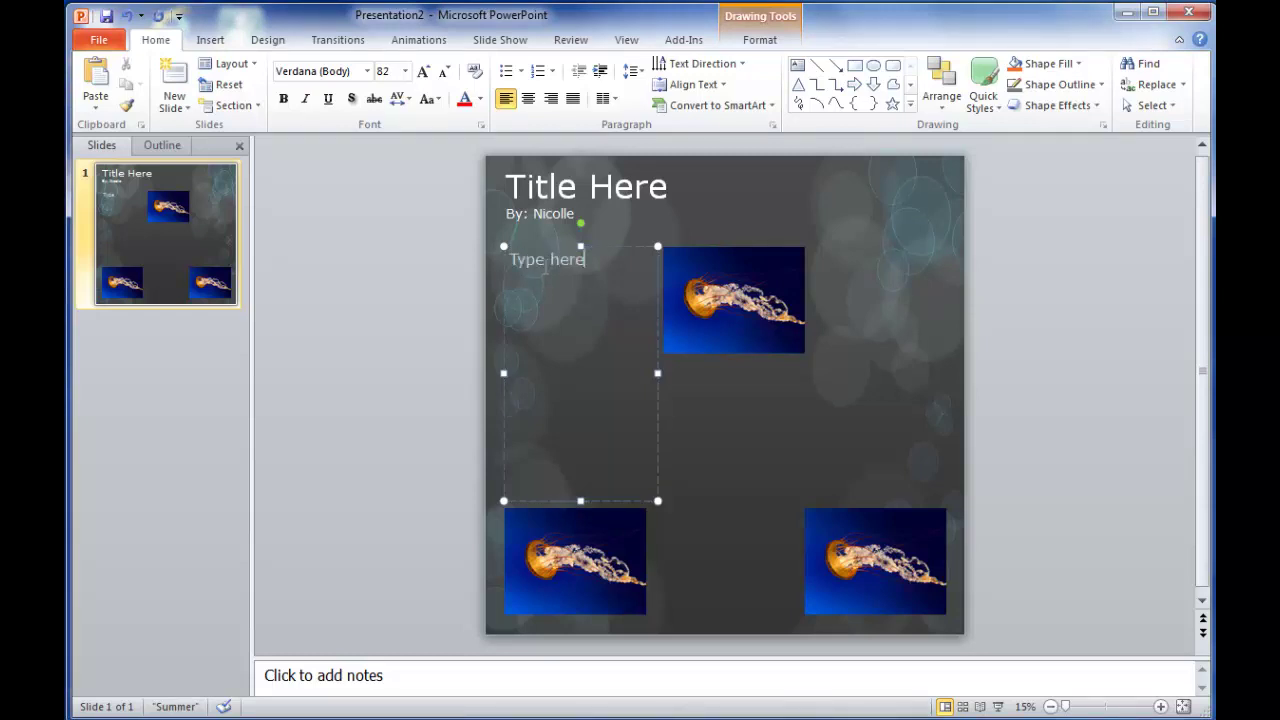
{"action": "double_click", "coordinate": [549, 259]}
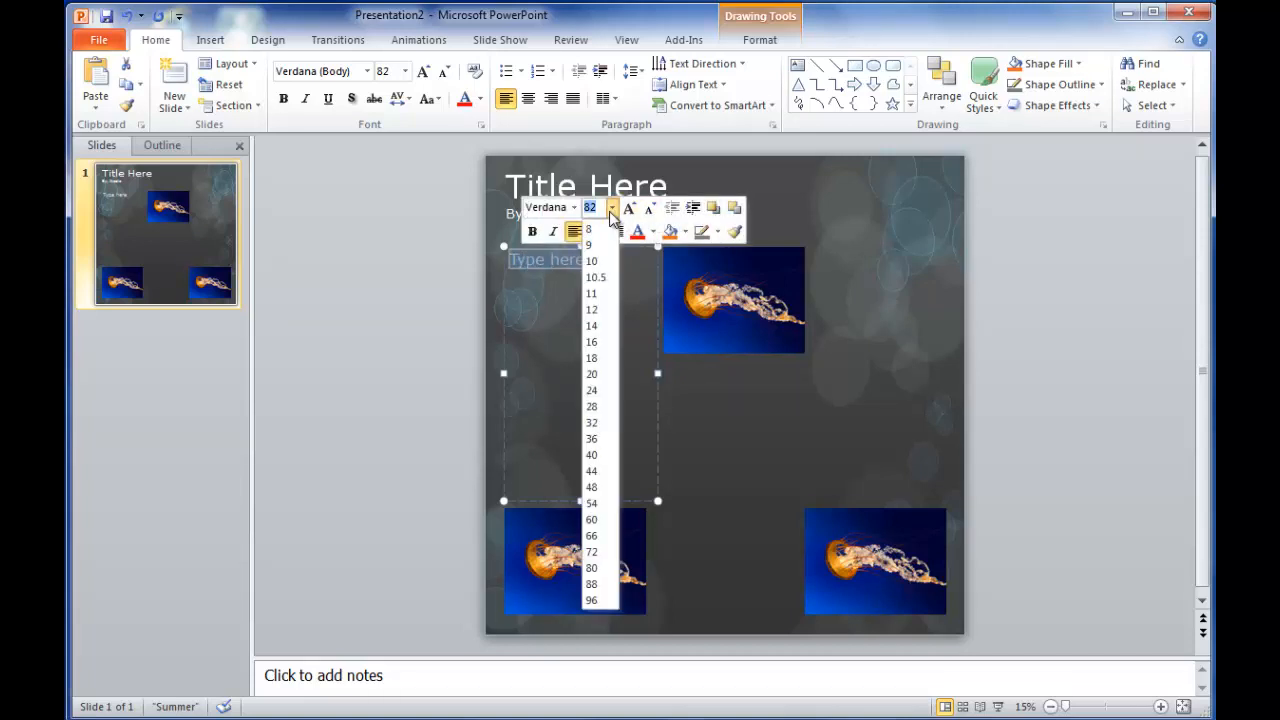
{"action": "left_click", "coordinate": [591, 550]}
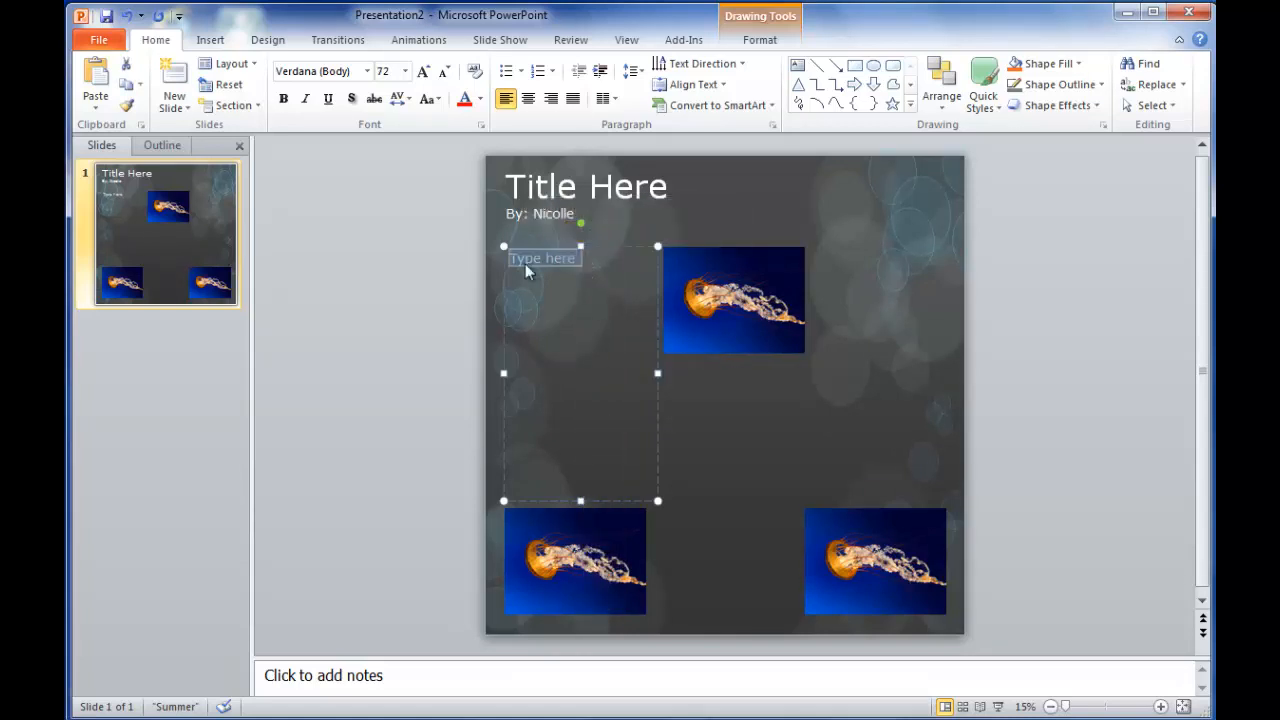
{"action": "key", "text": "ctrl+v"}
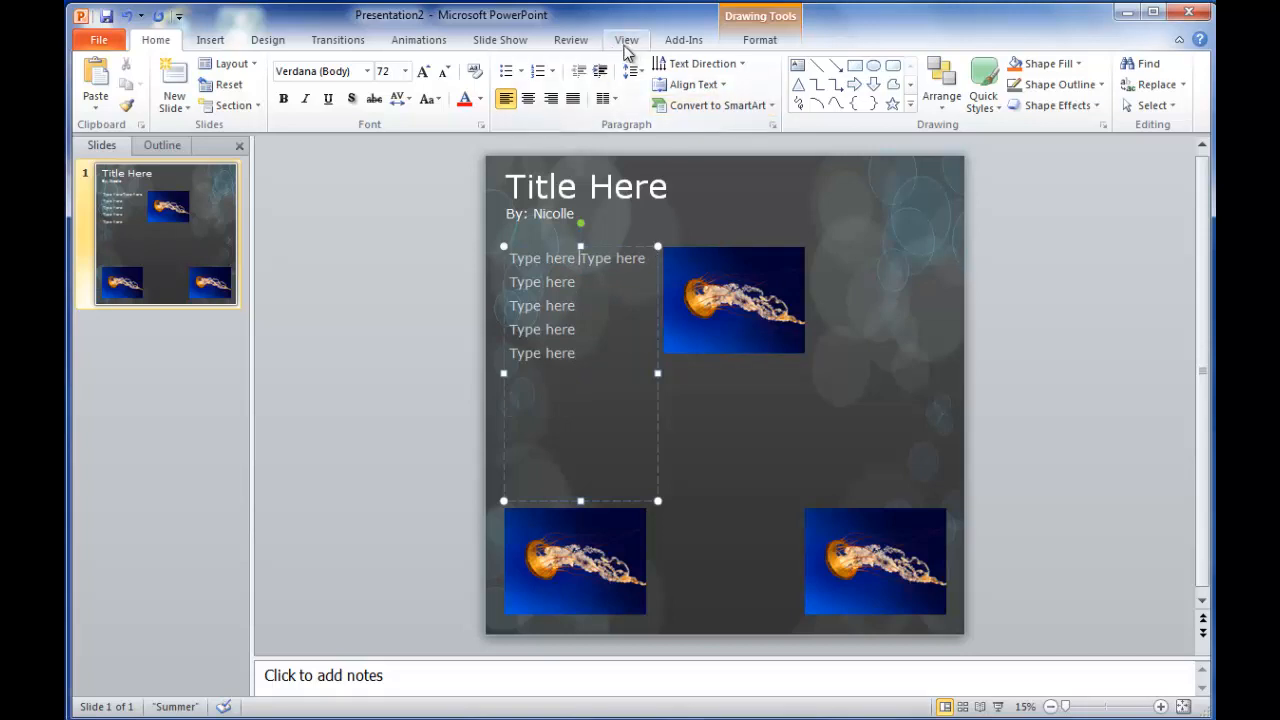
{"action": "left_click", "coordinate": [627, 40]}
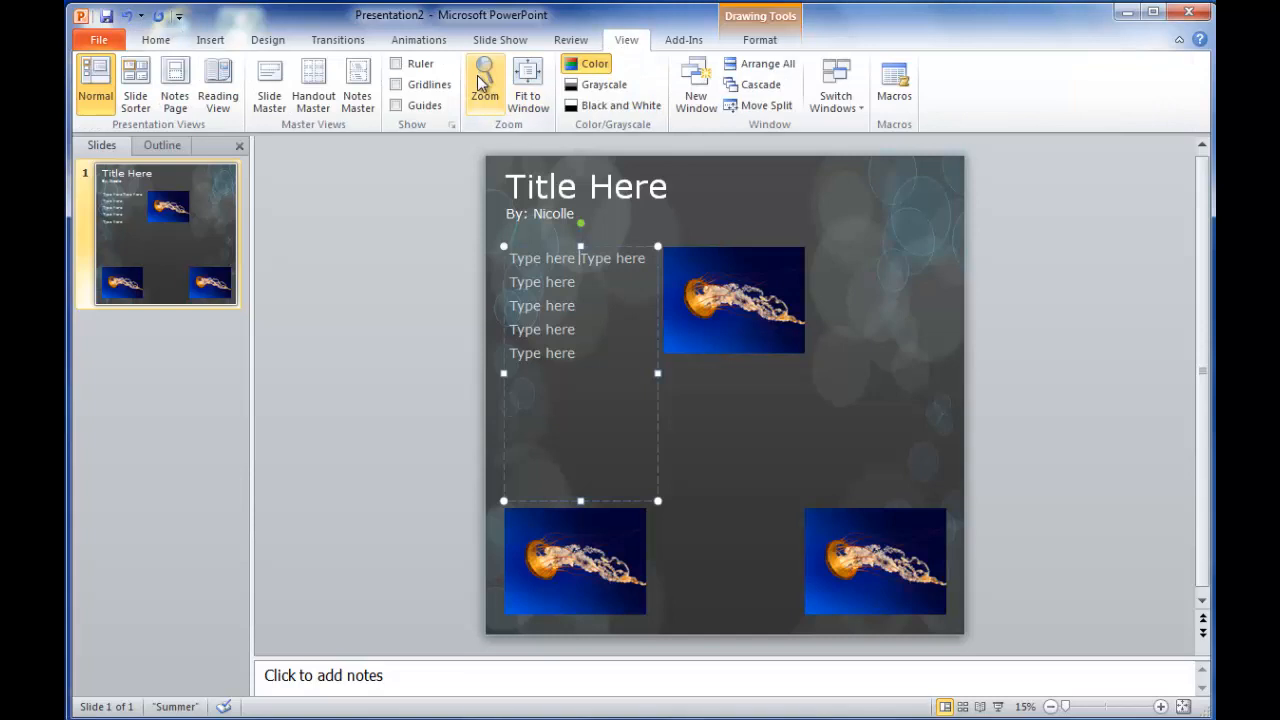
{"action": "left_click", "coordinate": [479, 84]}
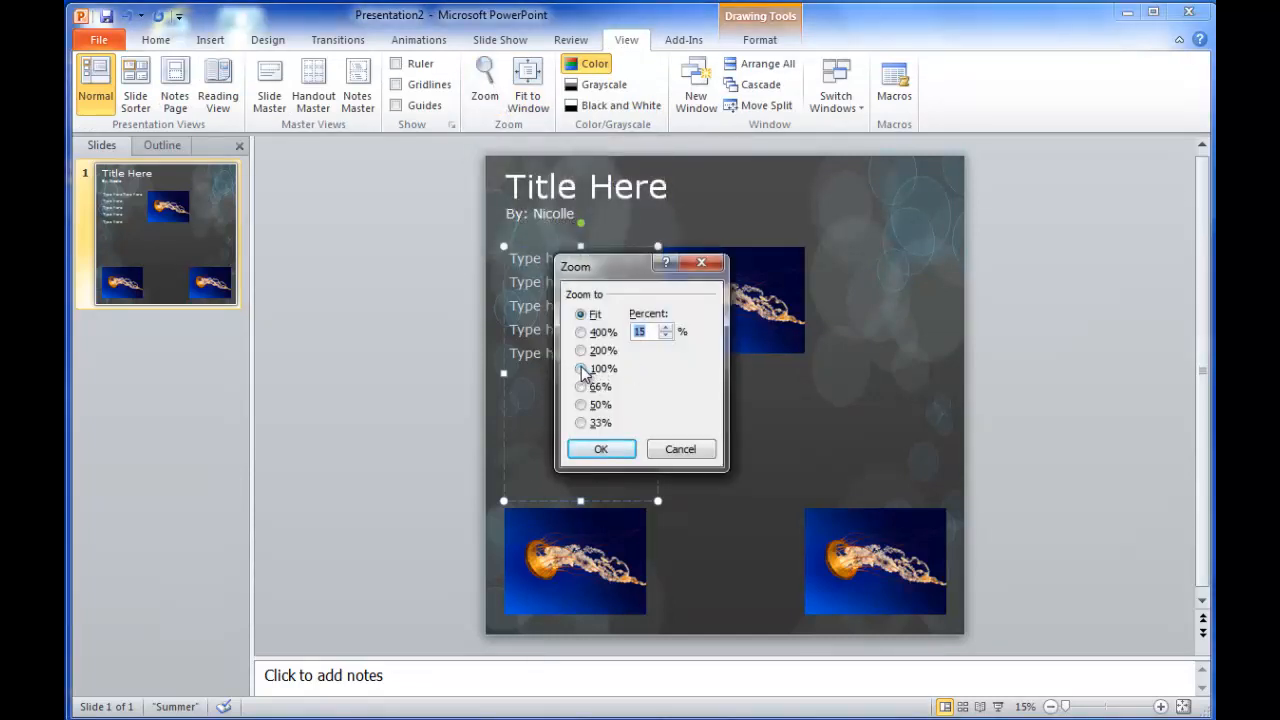
{"action": "left_click", "coordinate": [581, 368]}
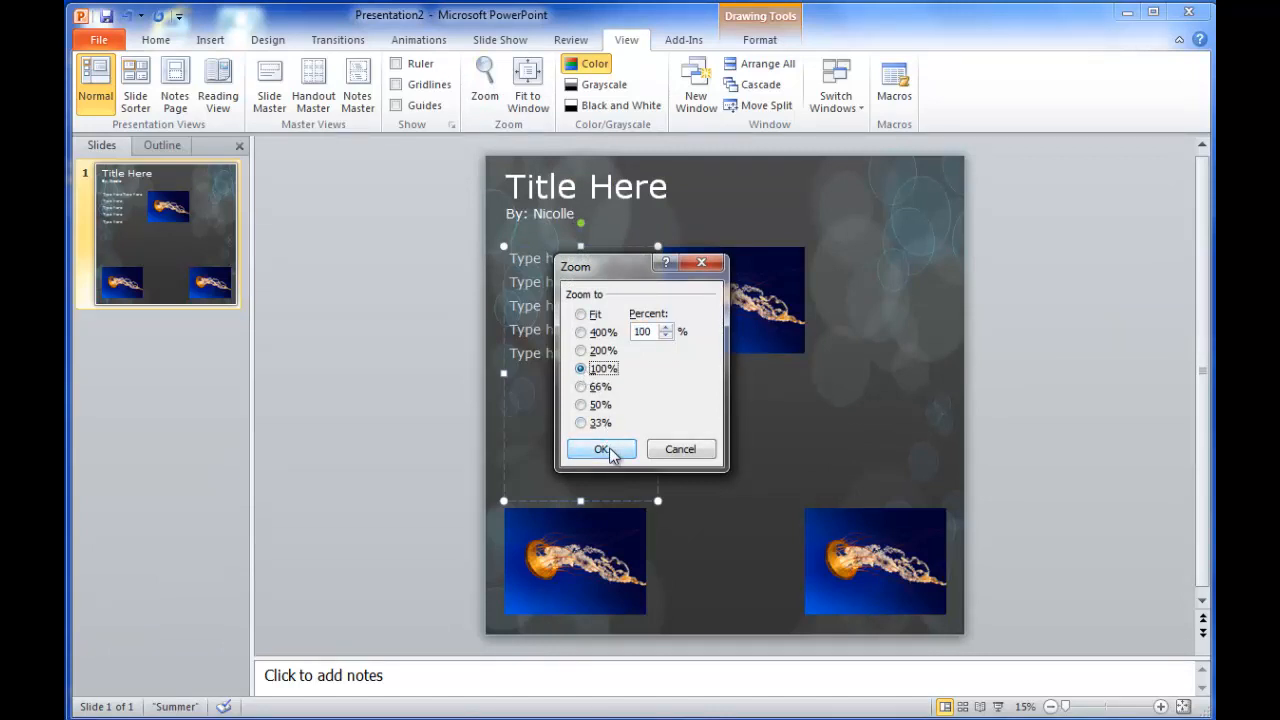
{"action": "left_click", "coordinate": [598, 449]}
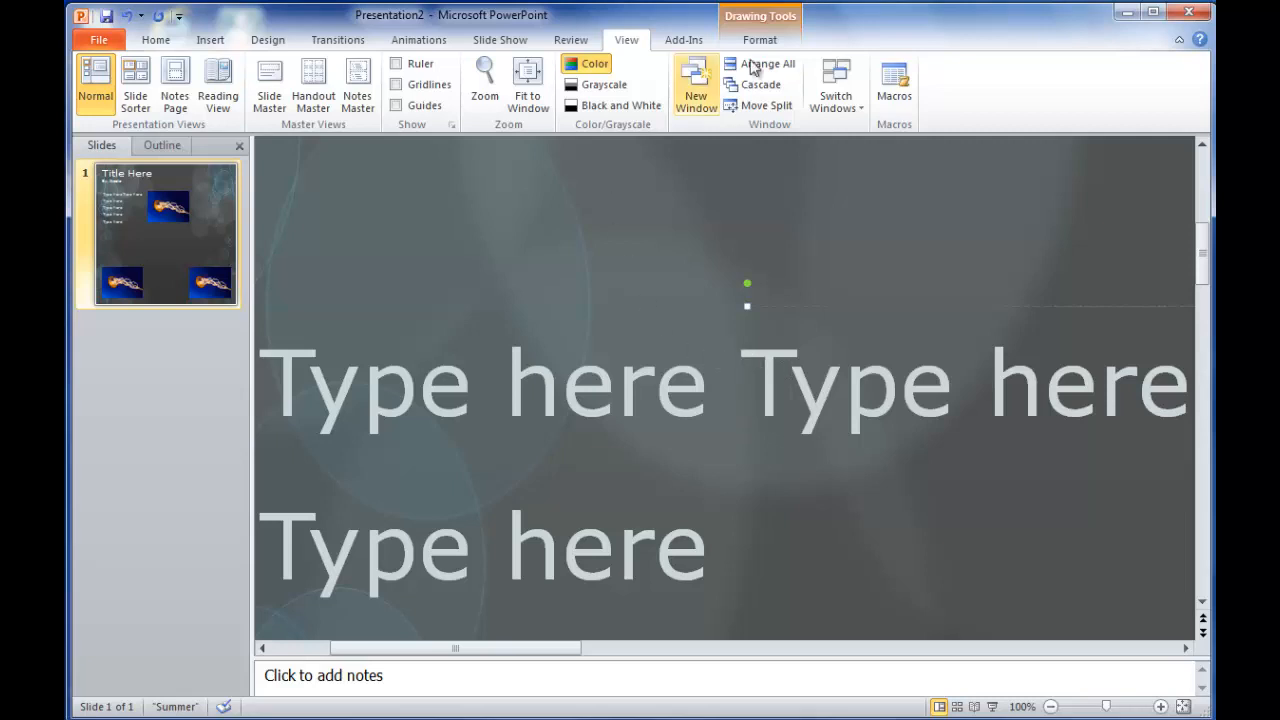
{"action": "mouse_move", "coordinate": [784, 46]}
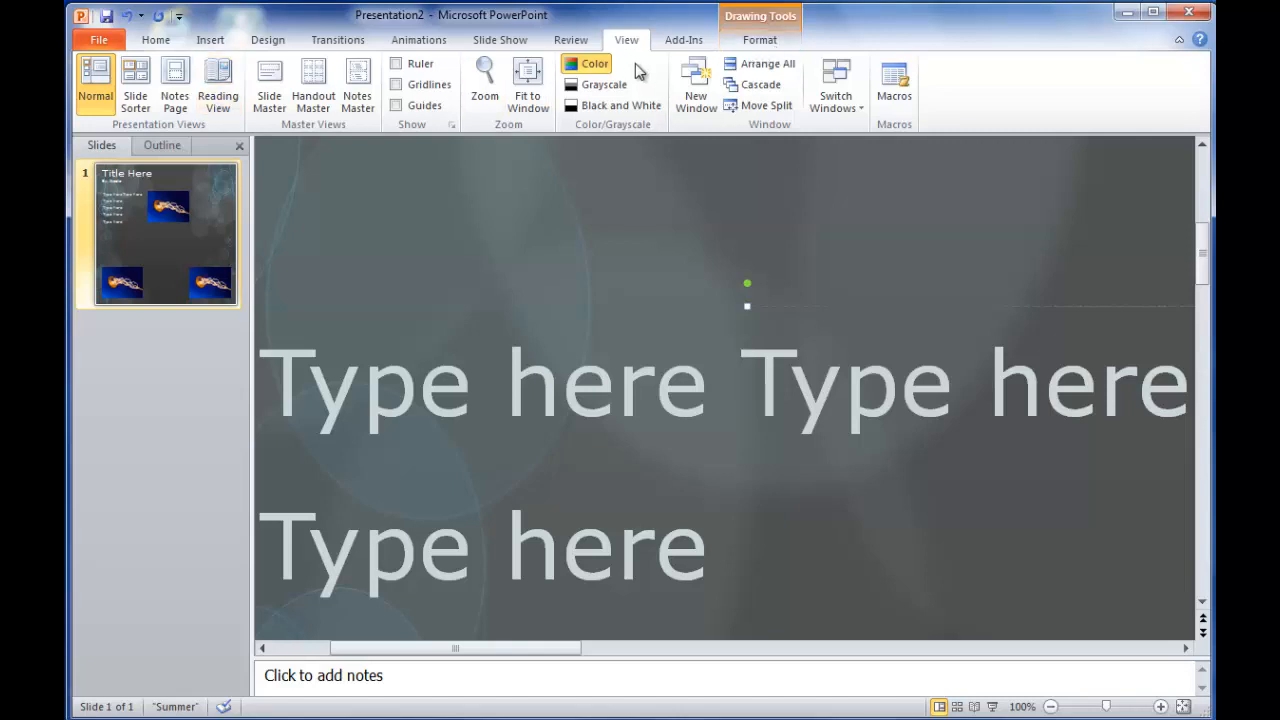
{"action": "left_click", "coordinate": [484, 85]}
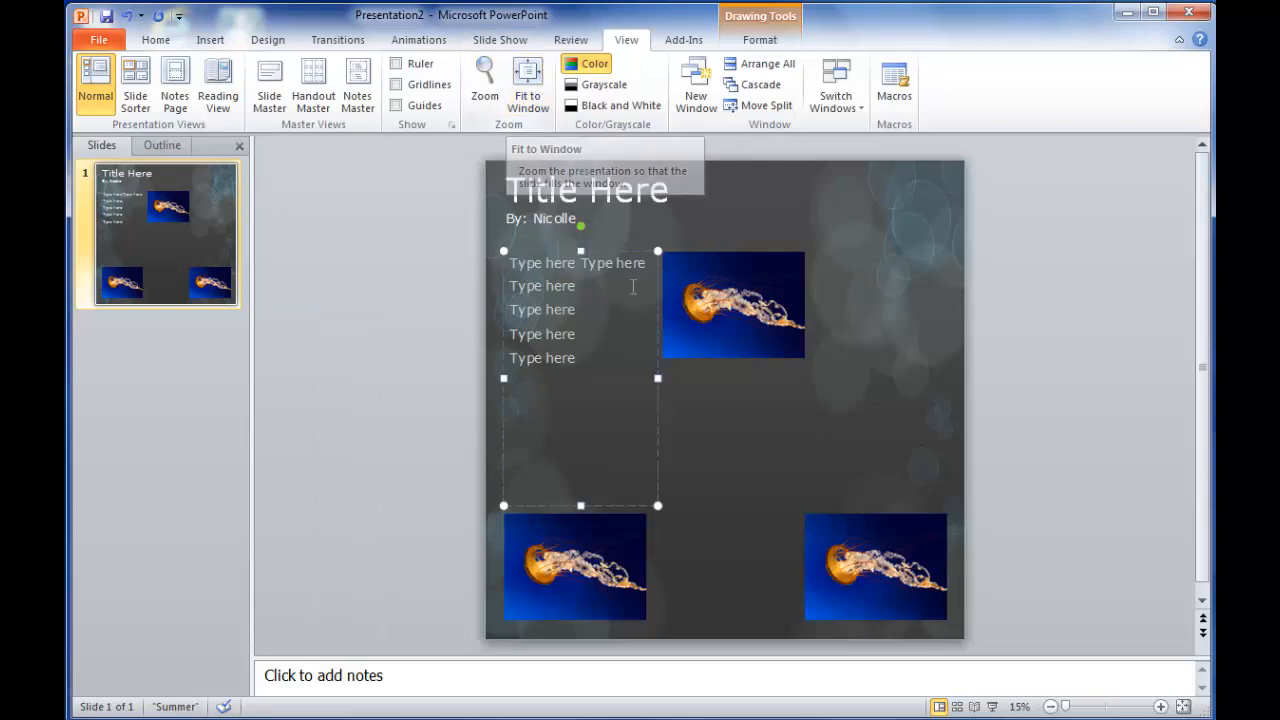
{"action": "mouse_move", "coordinate": [658, 378]}
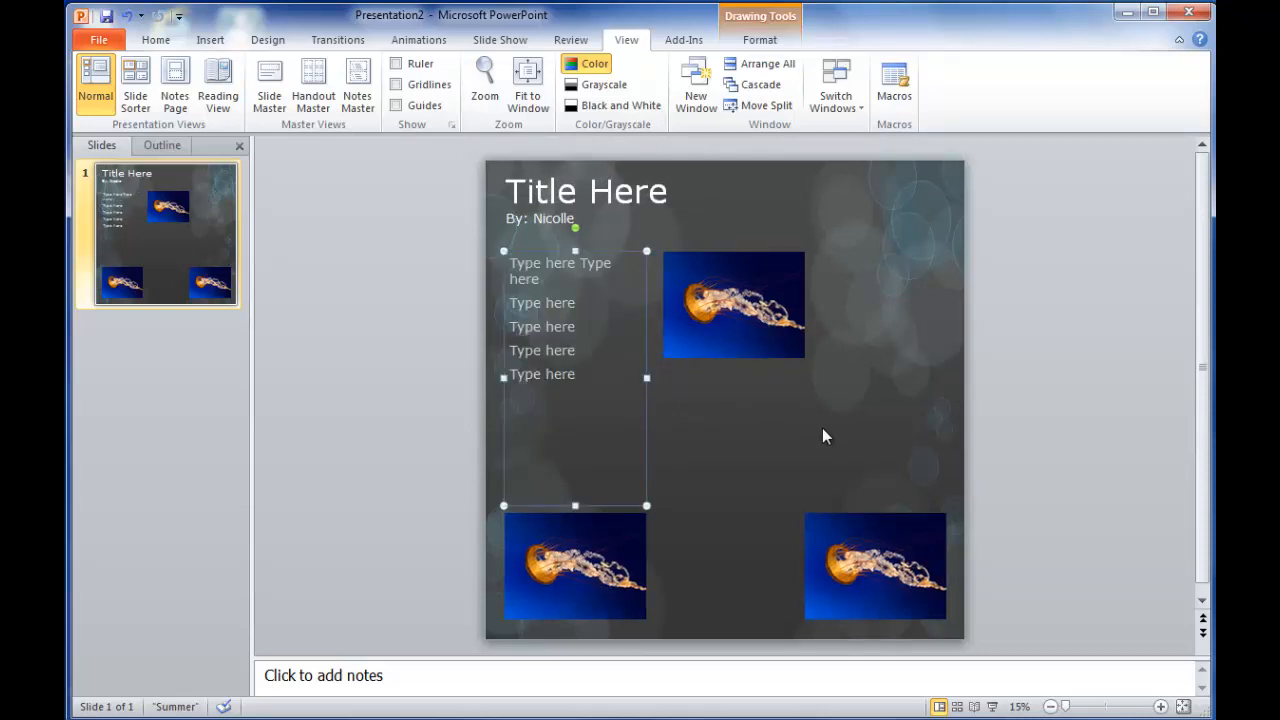
{"action": "mouse_move", "coordinate": [210, 40]}
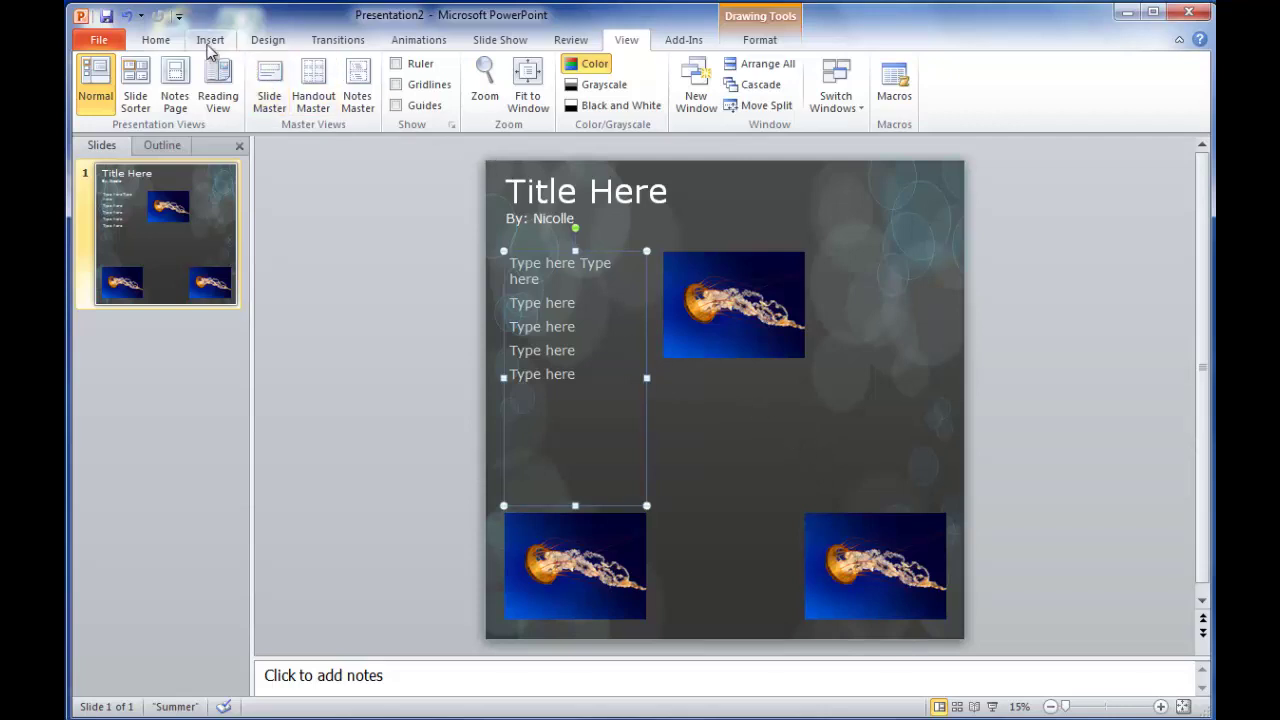
- Draw a text box right of centre, type 'References:' and shrink its font size
{"action": "left_click", "coordinate": [209, 39]}
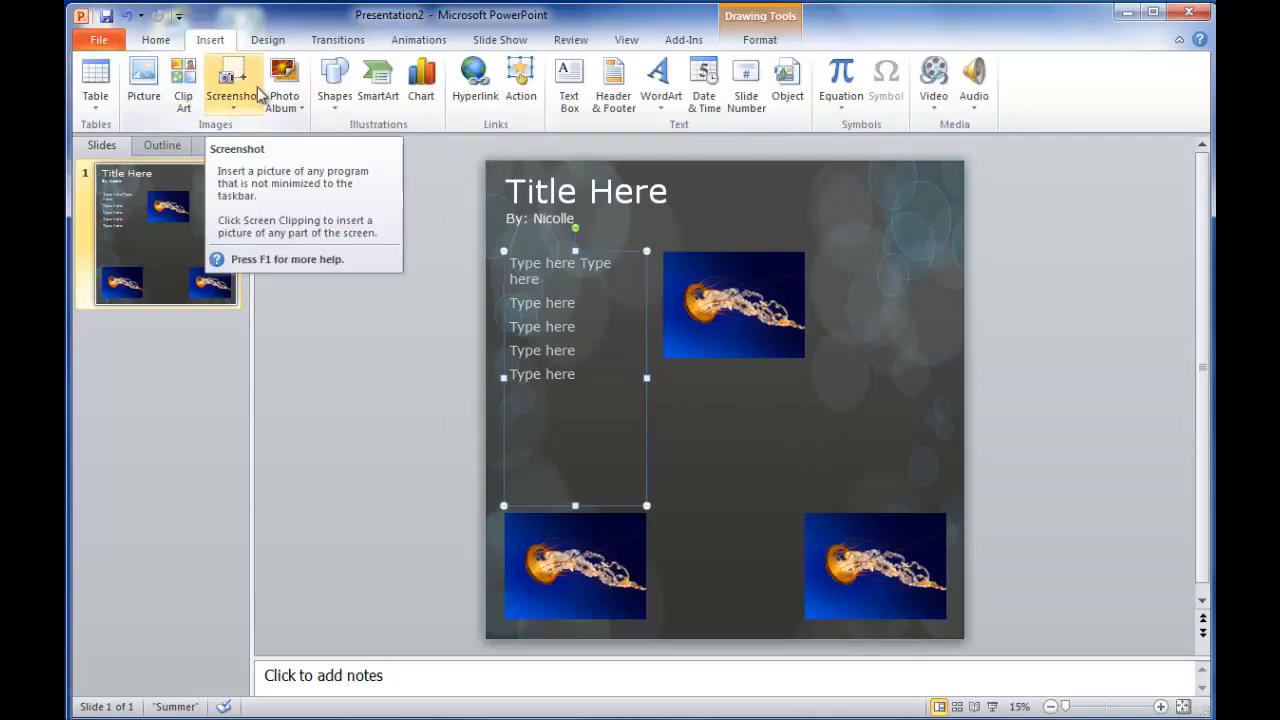
{"action": "mouse_move", "coordinate": [155, 124]}
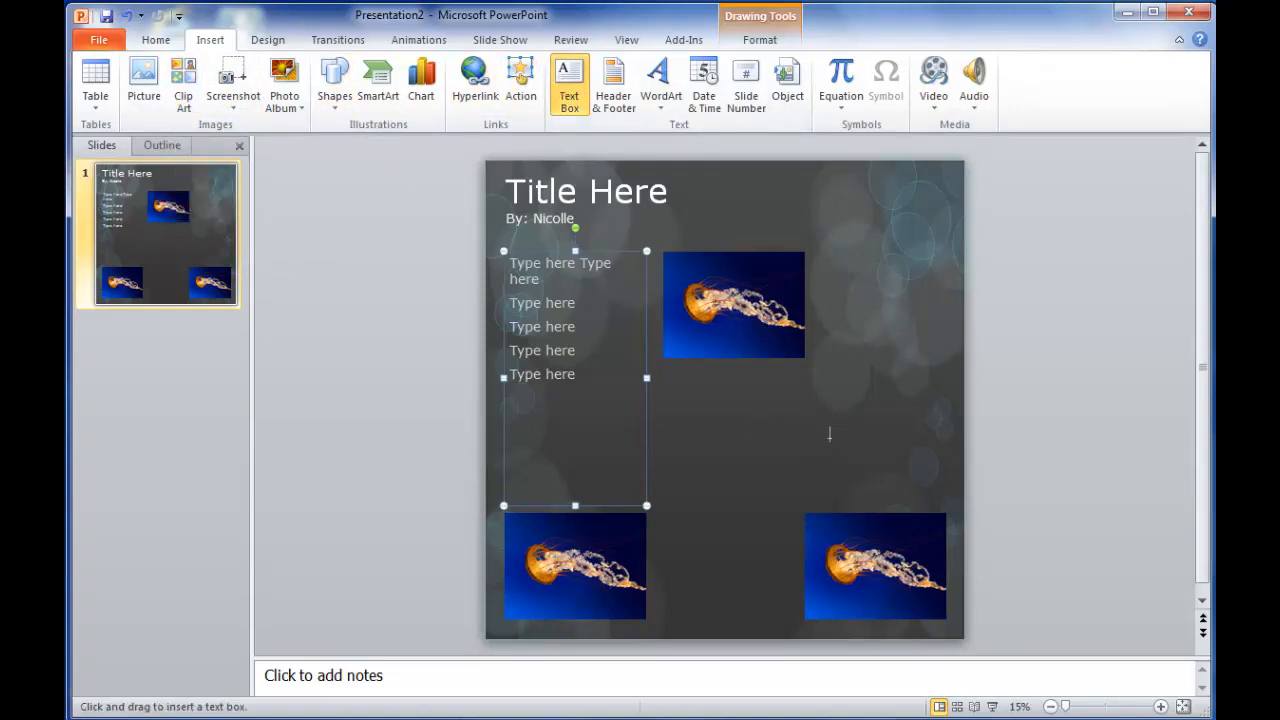
{"action": "left_click_drag", "start_coordinate": [830, 435], "coordinate": [938, 495]}
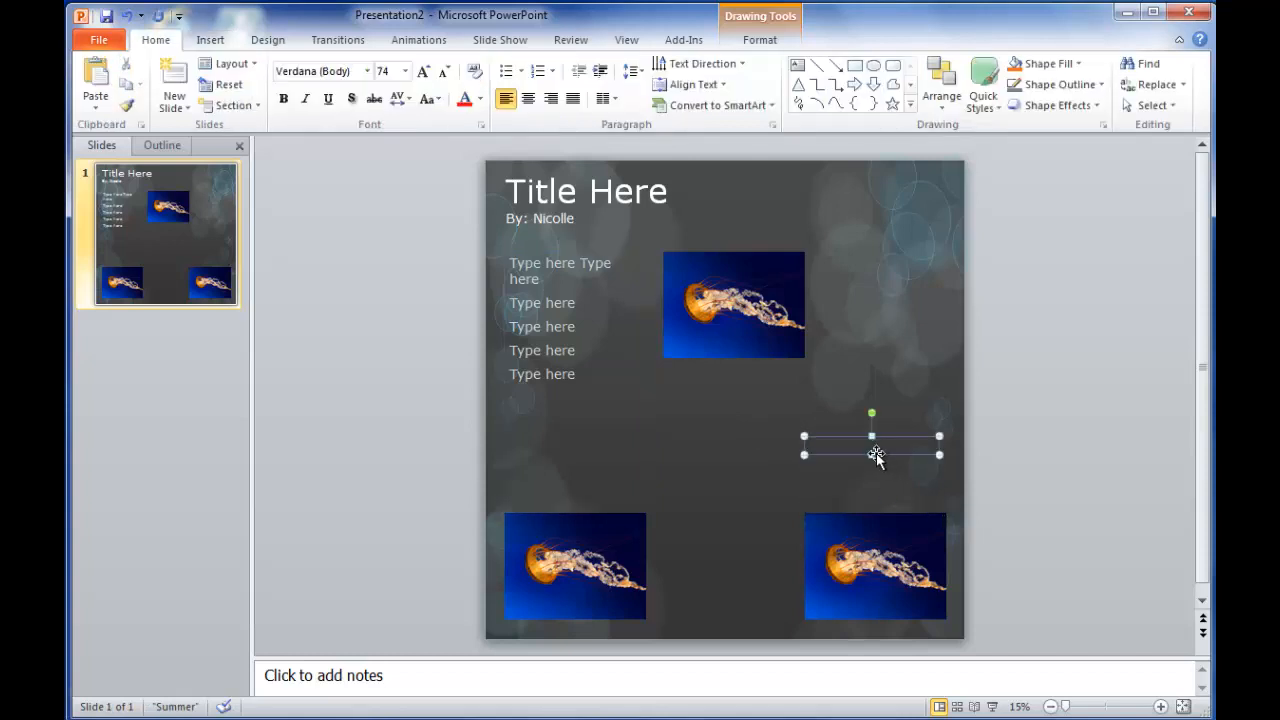
{"action": "type", "text": "References:"}
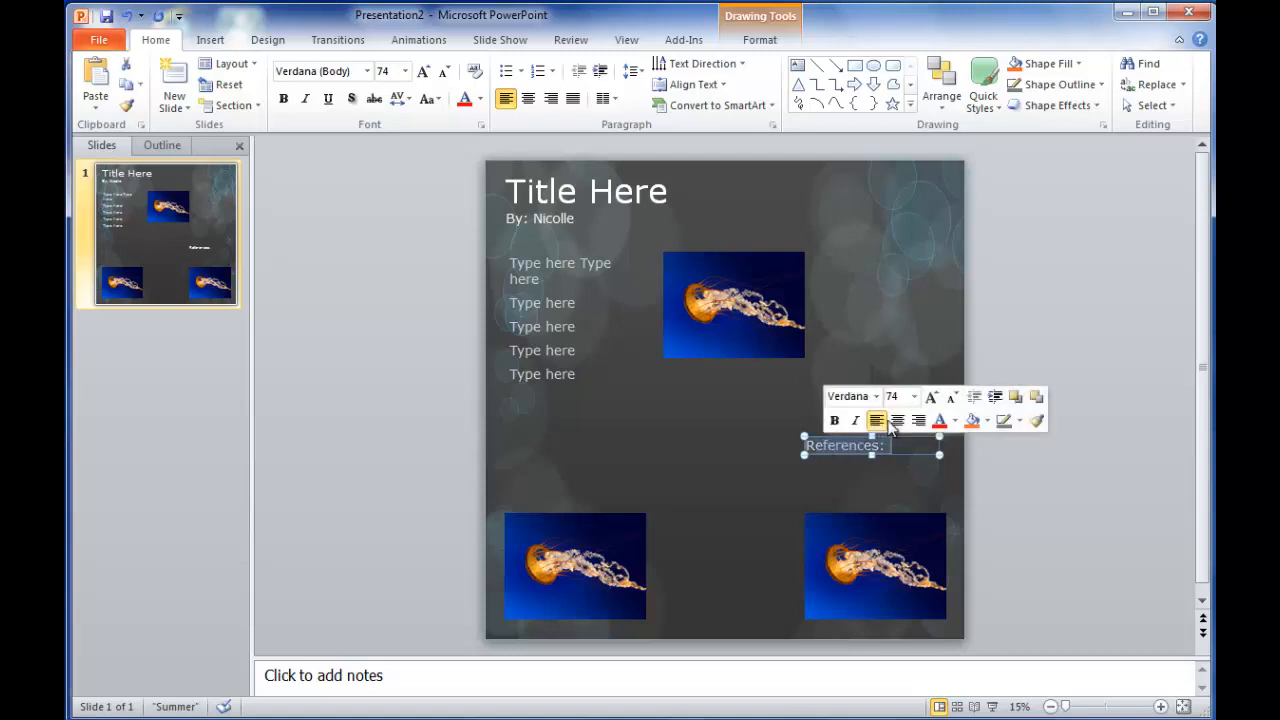
{"action": "left_click", "coordinate": [951, 397]}
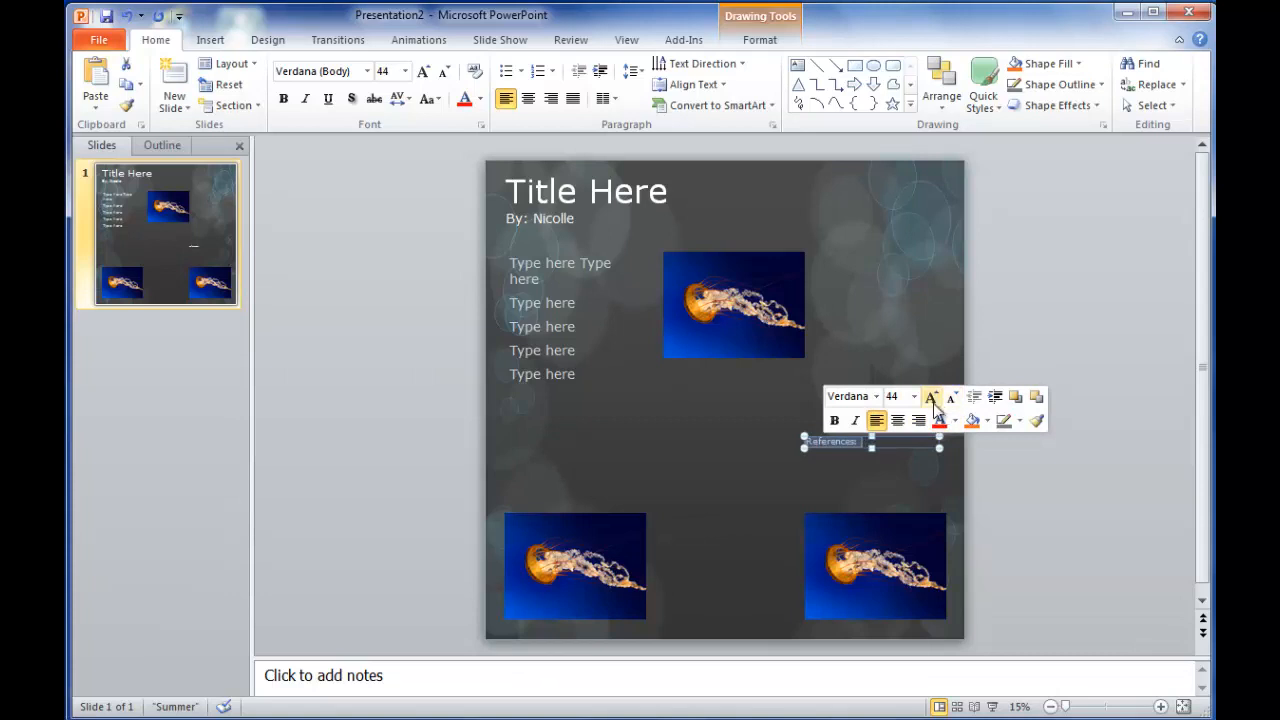
{"action": "mouse_move", "coordinate": [933, 398]}
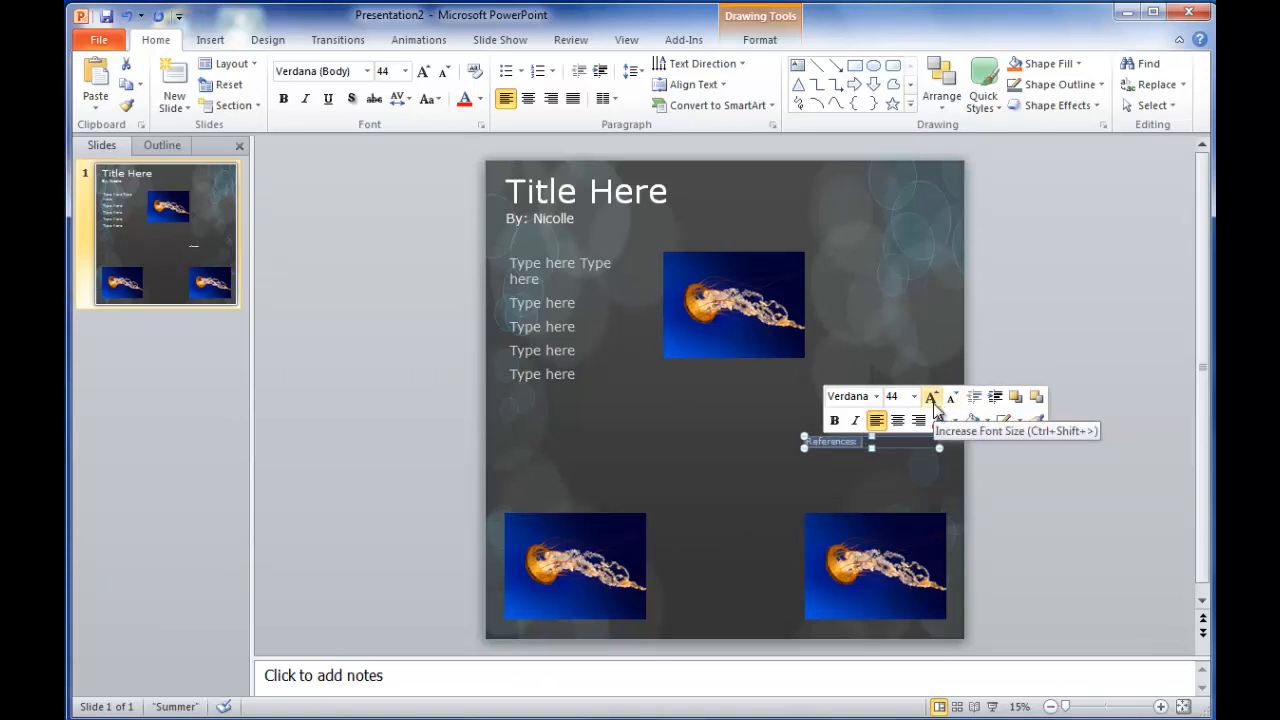
{"action": "left_click", "coordinate": [1144, 516]}
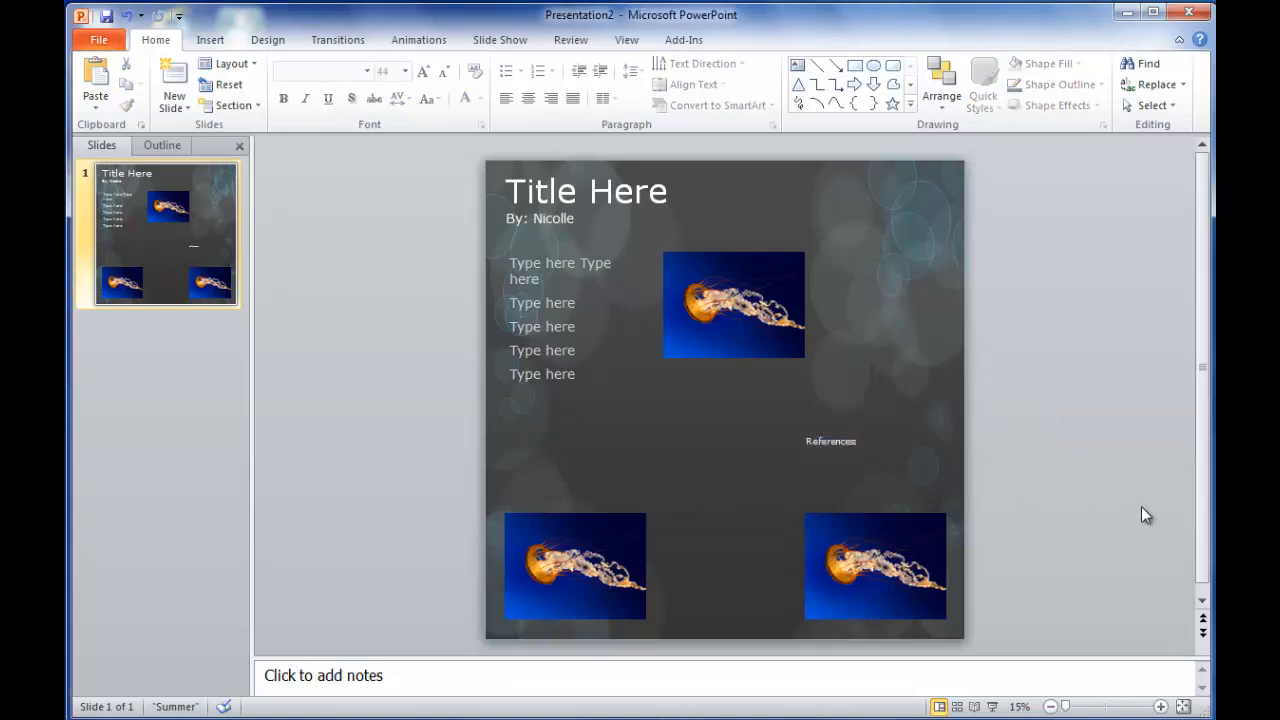